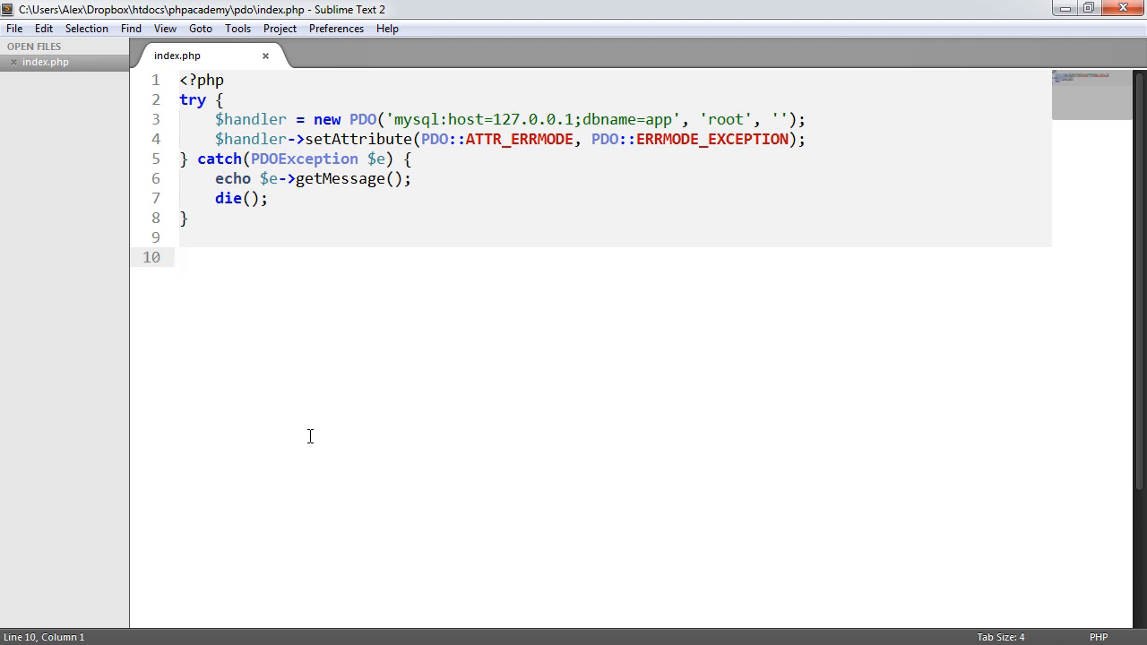
# Write $sql = INSERT INTO guestbook (name, message, posted) VALUES ('Joshua', 'Test', NOW())
pyautogui.click(179, 258)
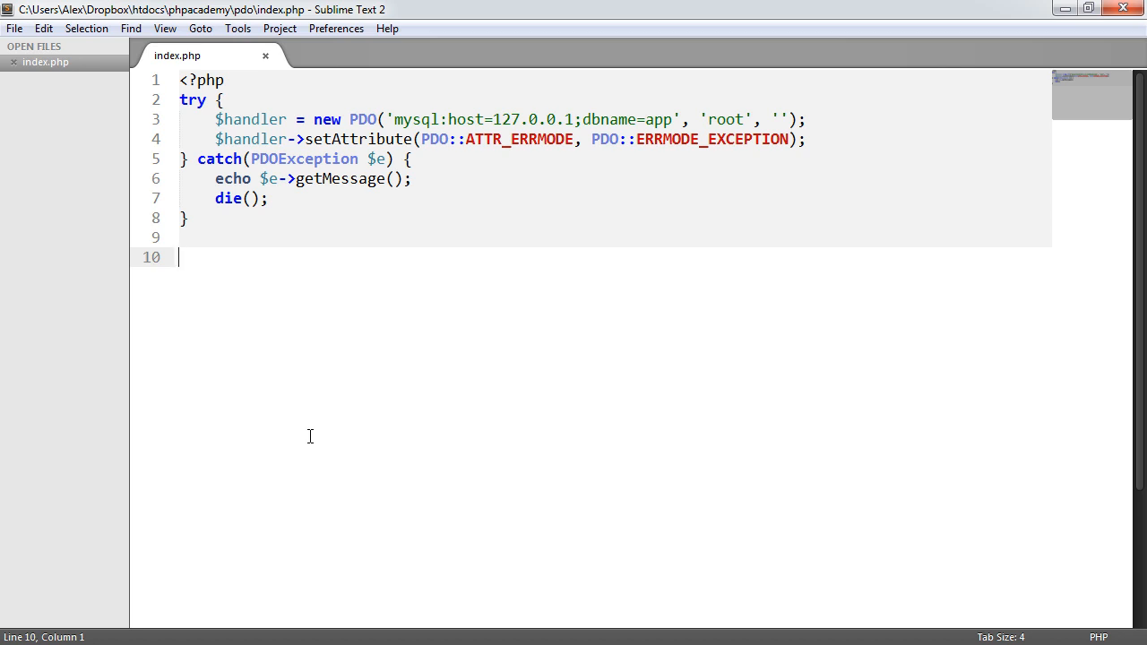
pyautogui.write('$sql =')
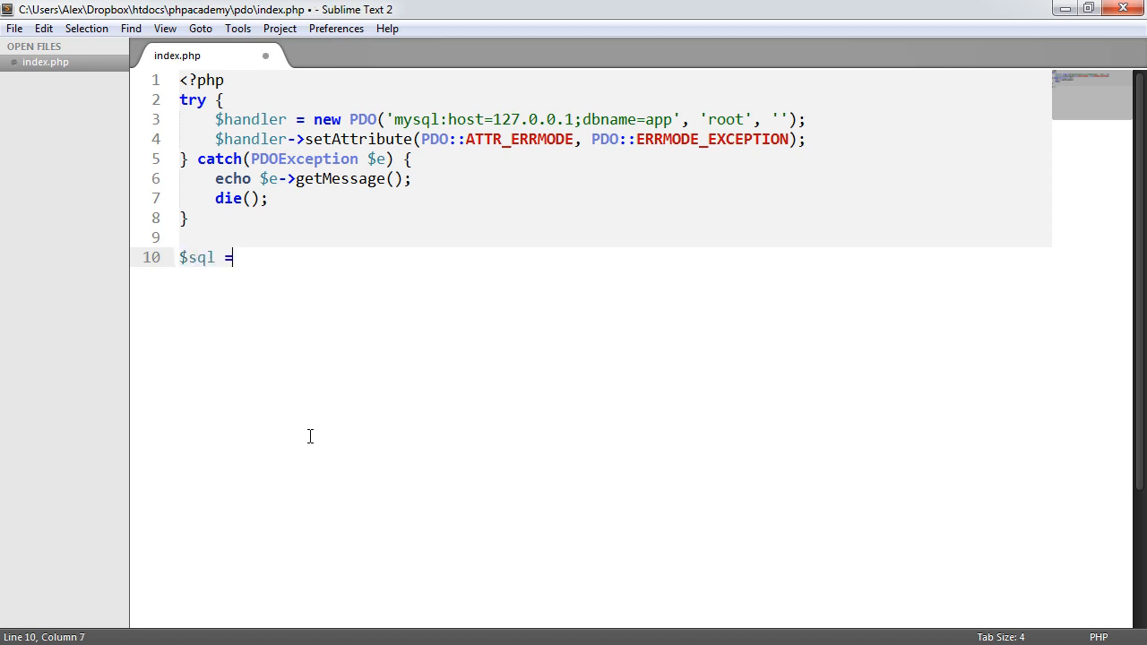
pyautogui.write('"";')
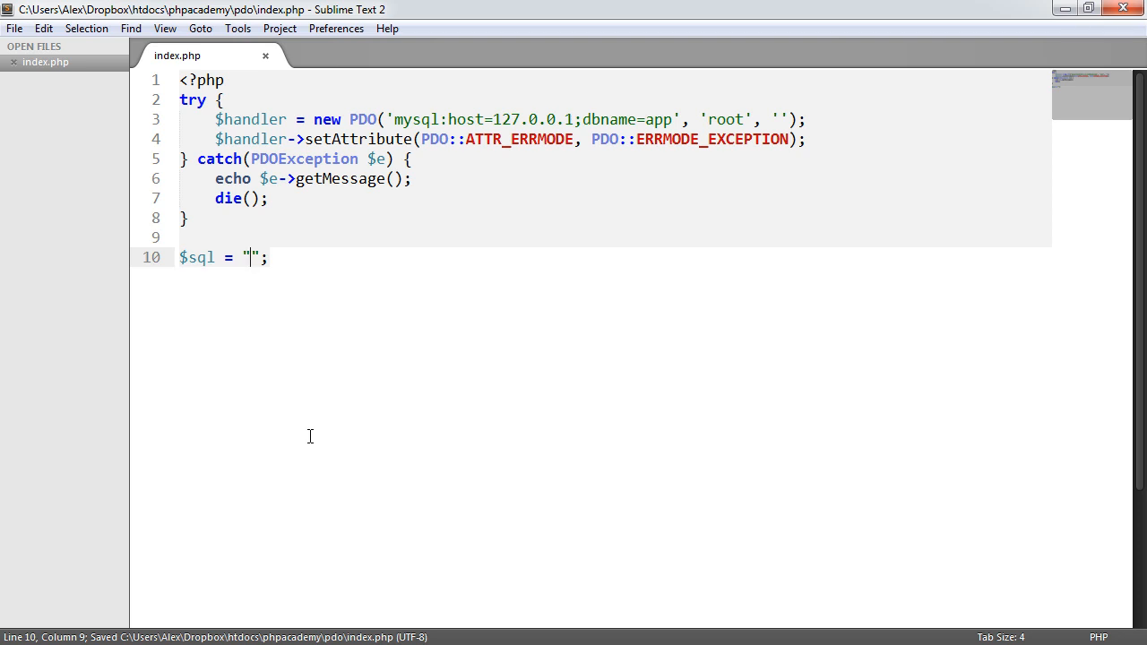
pyautogui.write('INS')
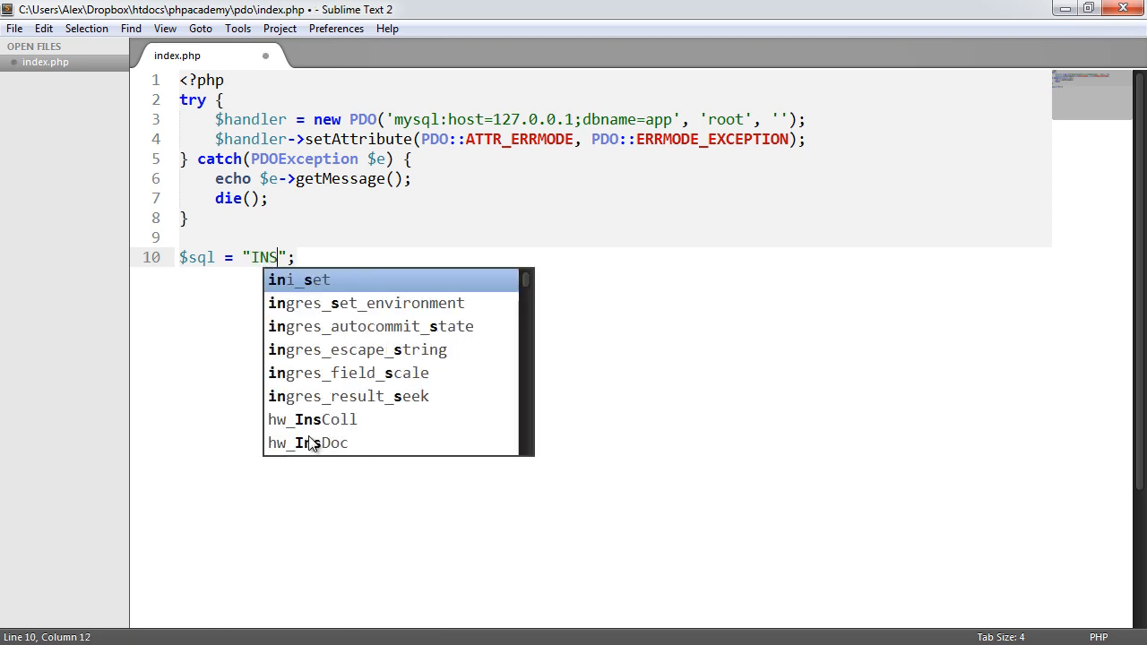
pyautogui.write('ERT INTO')
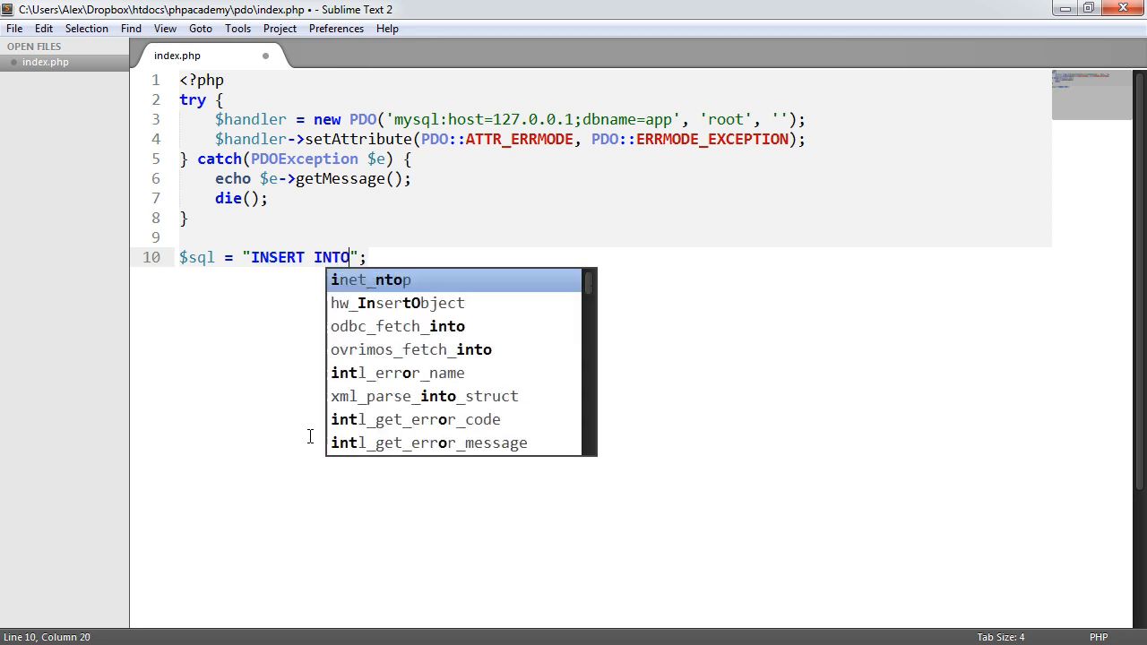
pyautogui.write('guestbook')
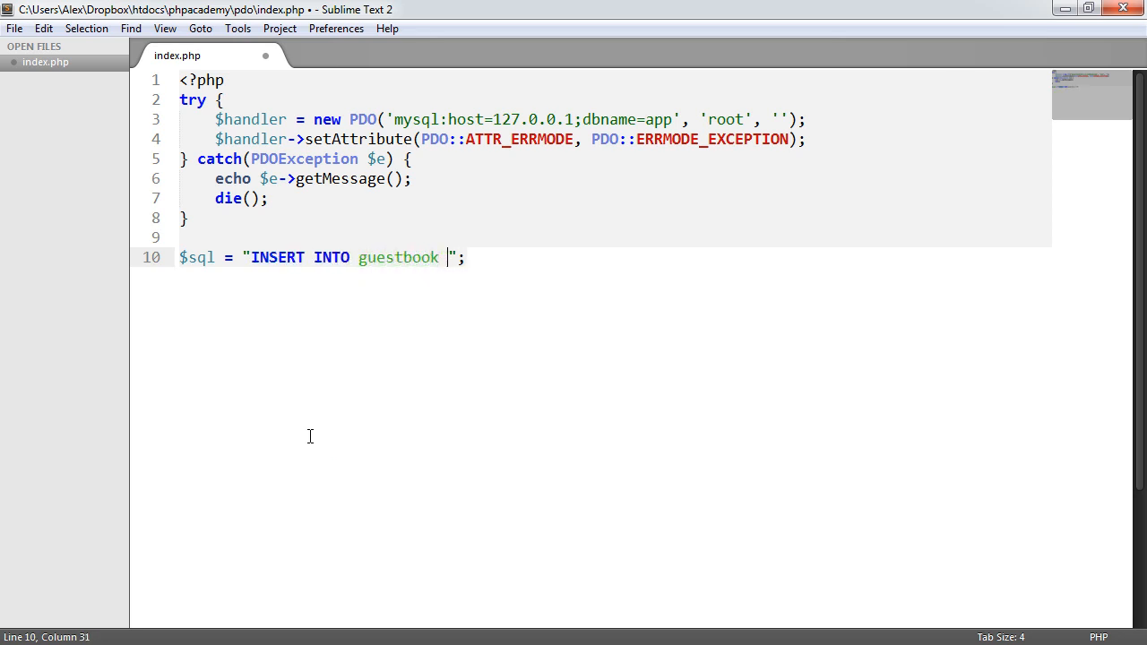
pyautogui.write('(name)')
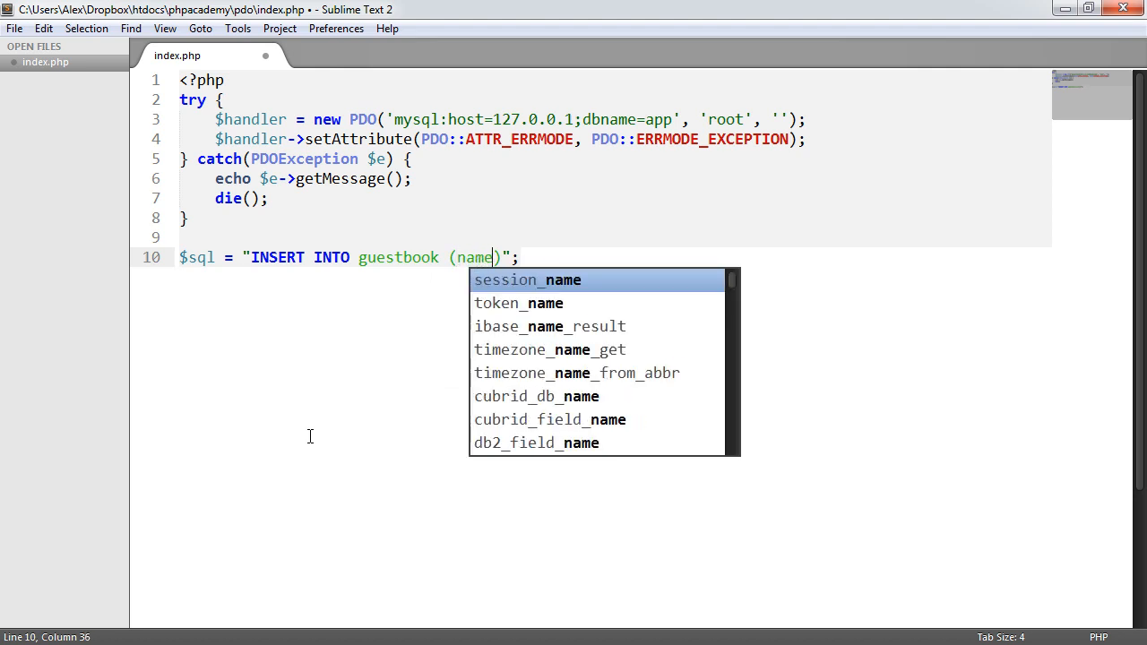
pyautogui.write(', message, posted')
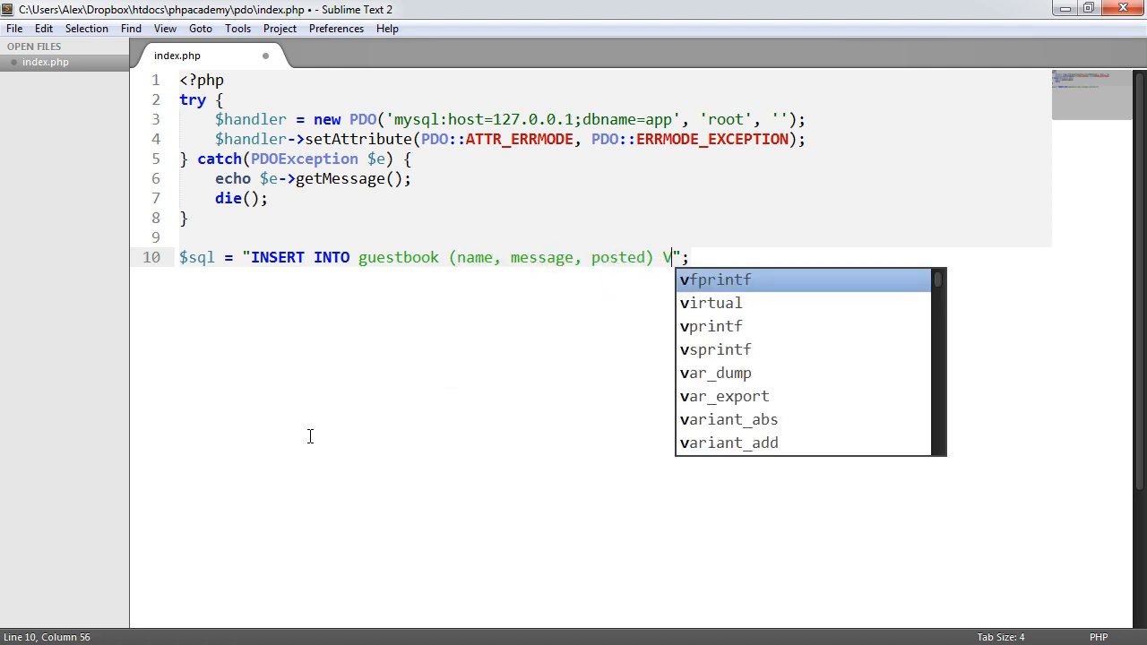
pyautogui.write('ALUES ()')
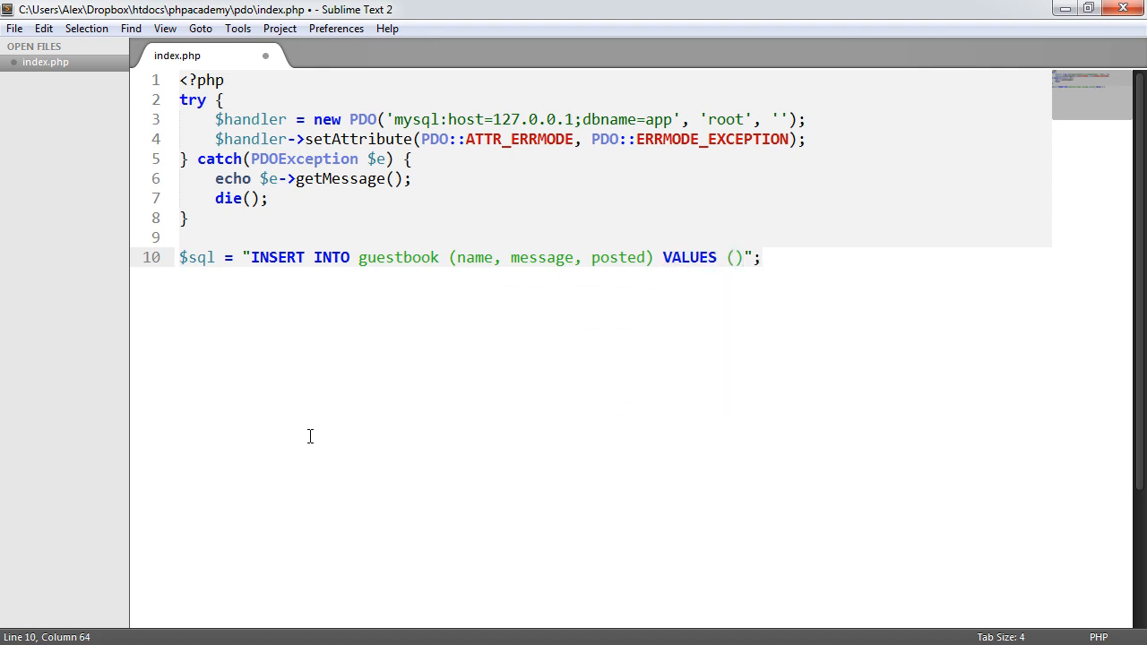
pyautogui.write("''")
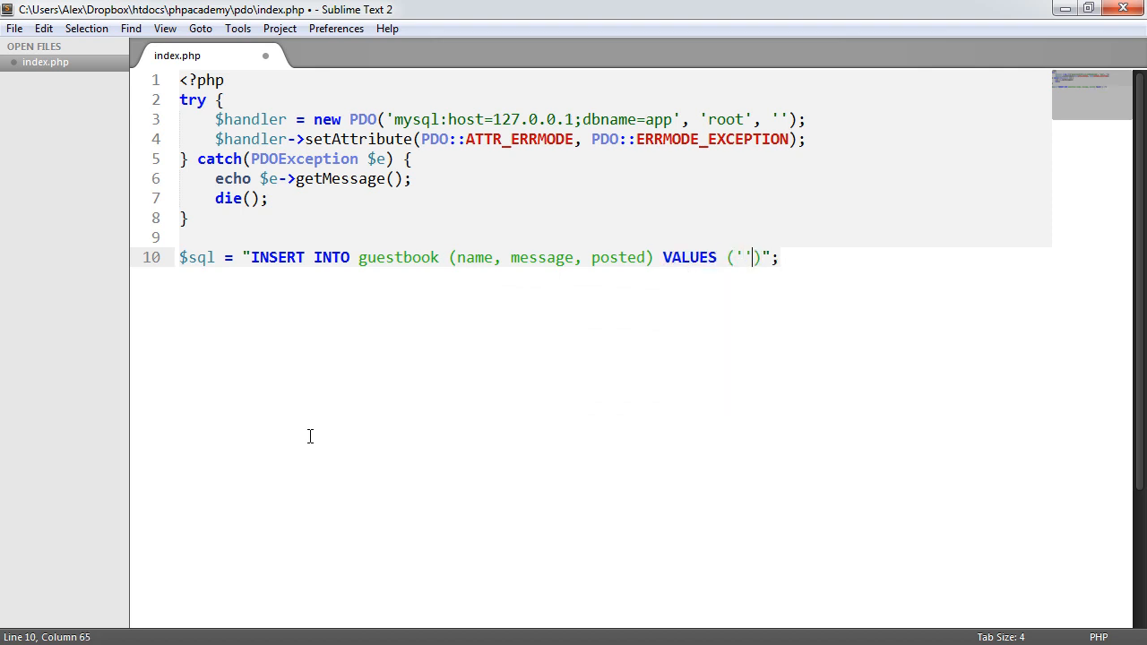
pyautogui.write('Joshua')
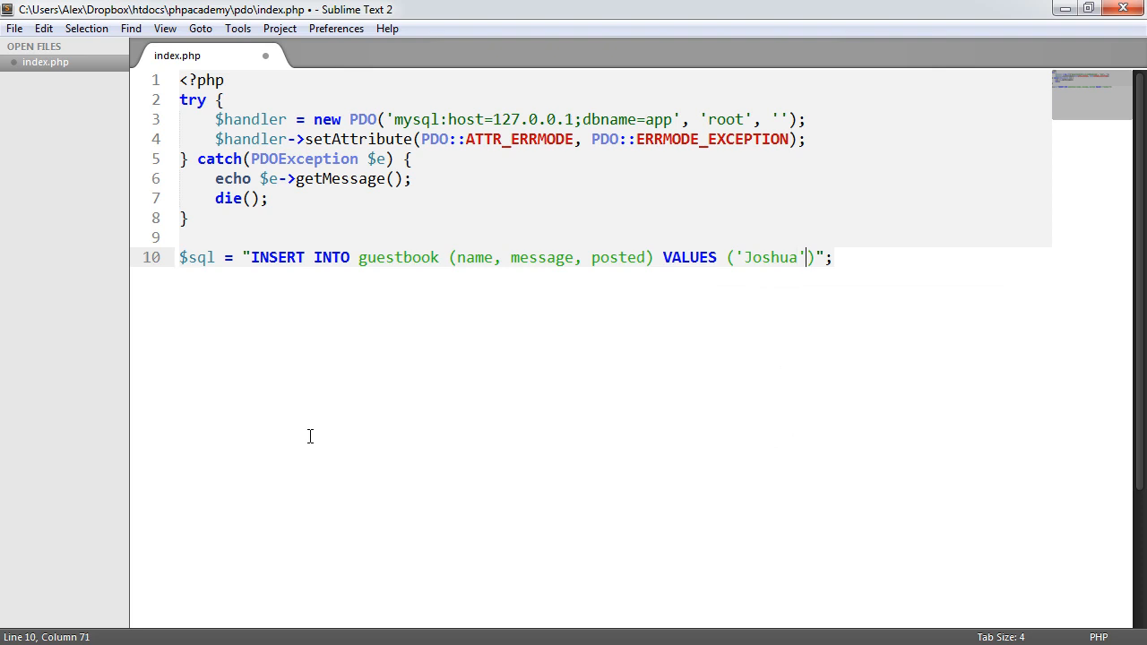
pyautogui.write(", 'Test'")
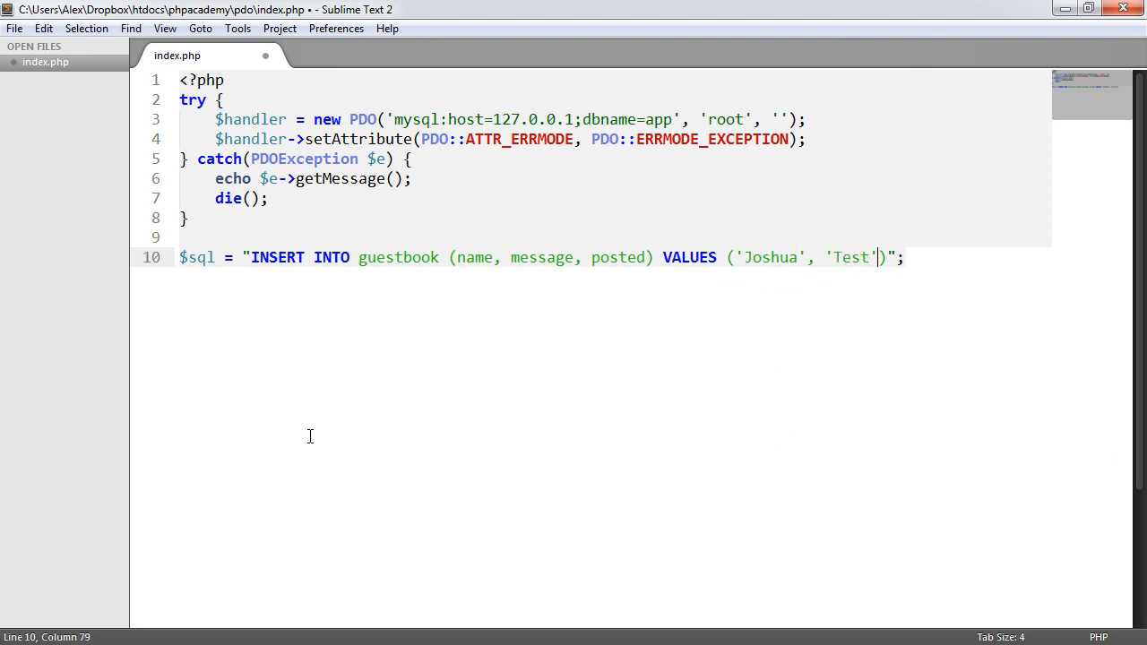
pyautogui.write(', NOW()')
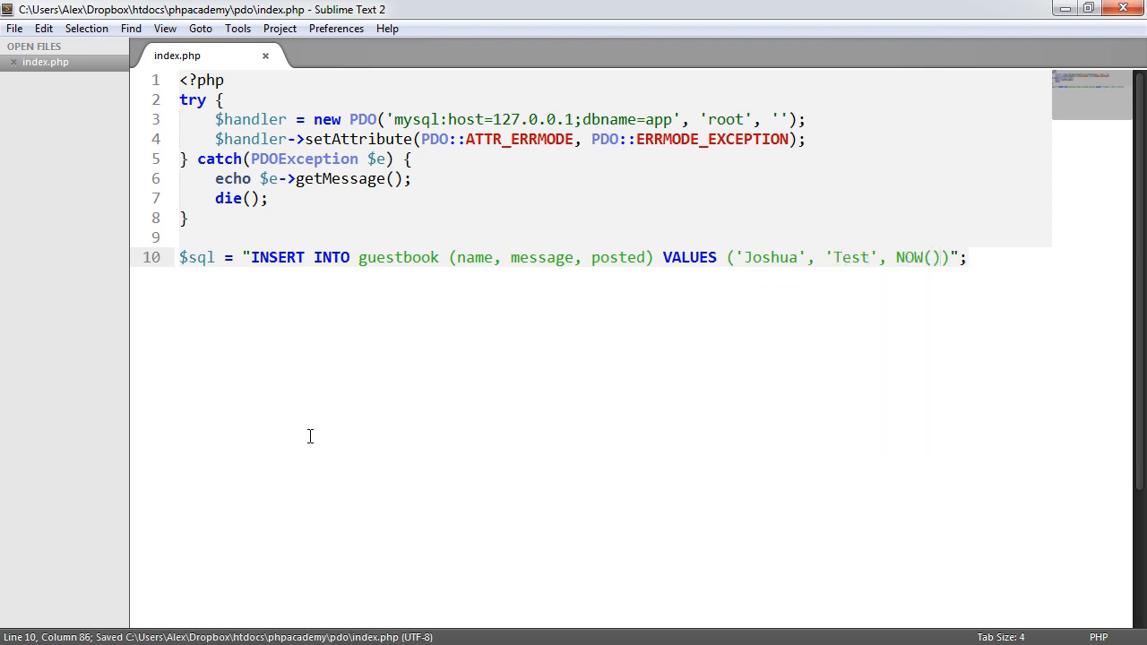
pyautogui.press('enter')
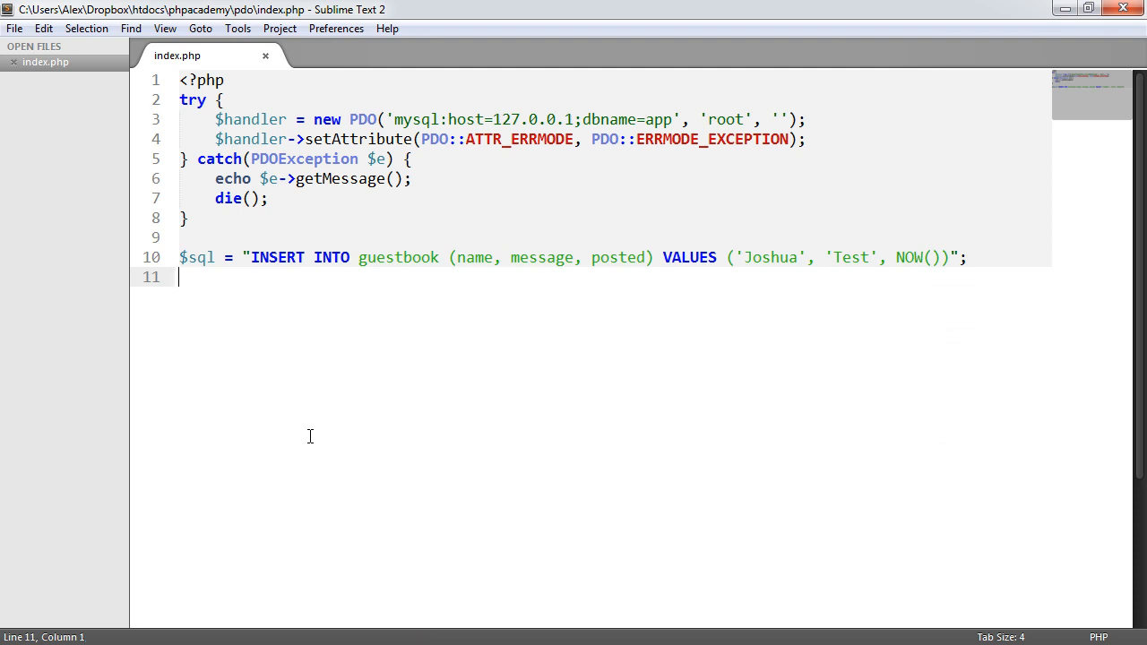
# Add $handler->query($sql); on the next line and save index.php
pyautogui.write('$handler->query();')
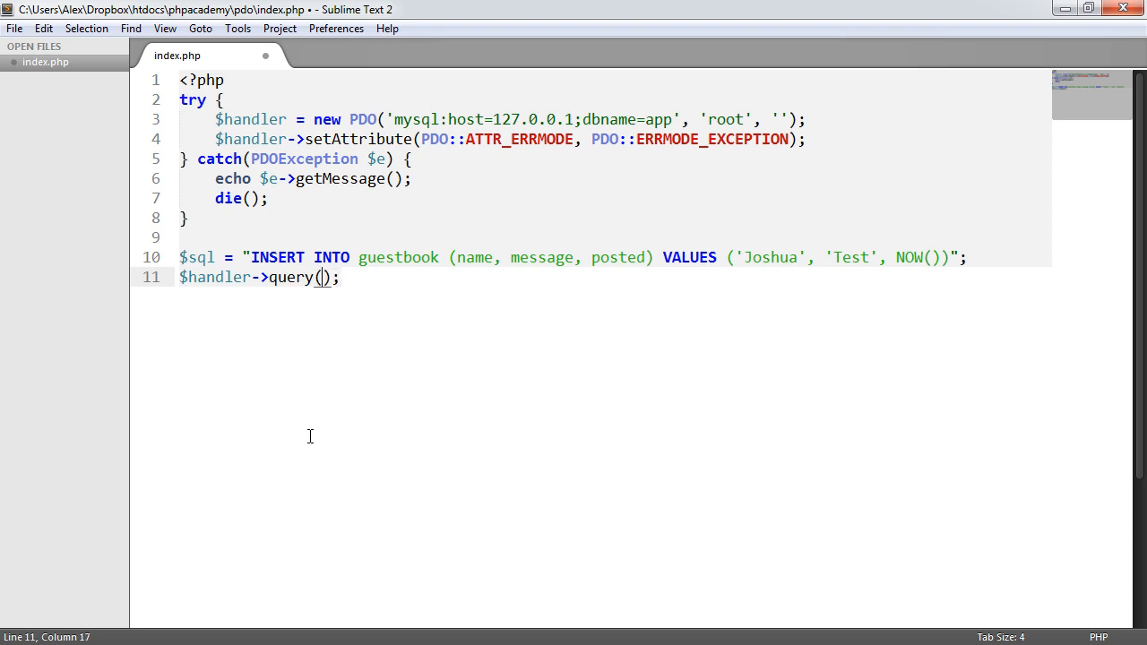
pyautogui.write('$sql')
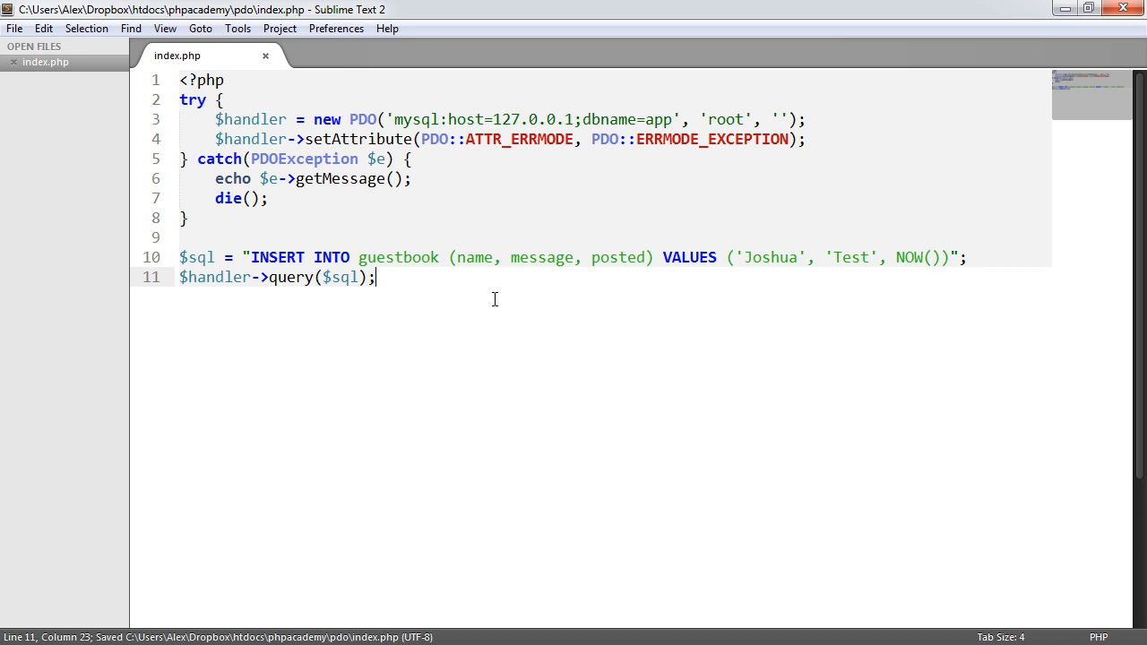
pyautogui.moveTo(295, 278)
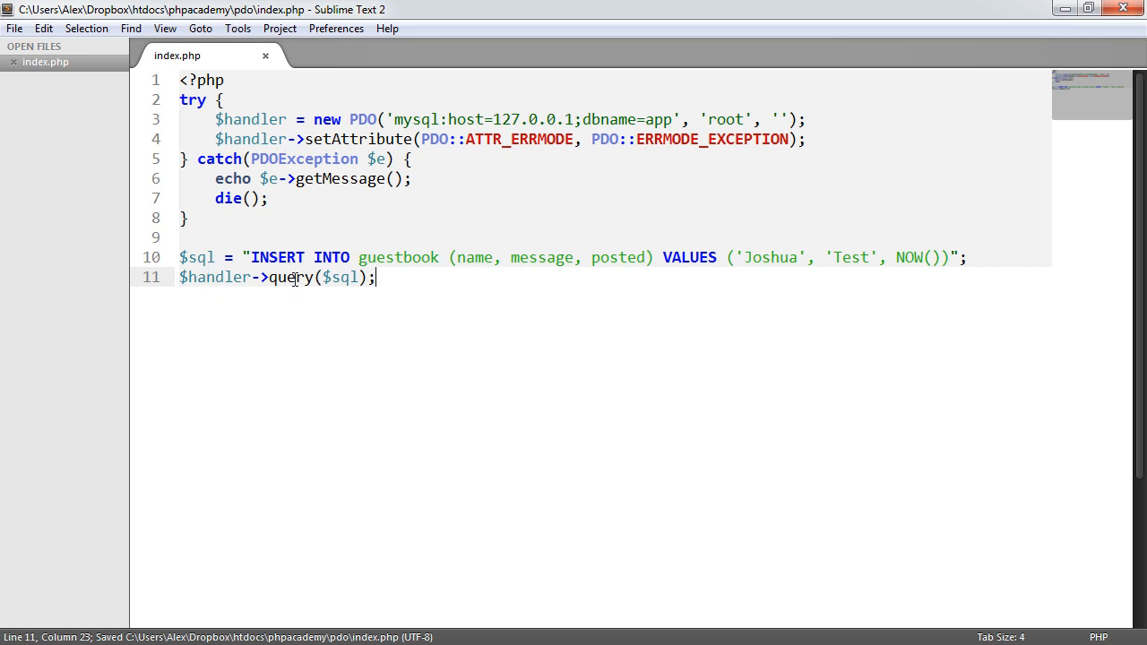
pyautogui.doubleClick(340, 276)
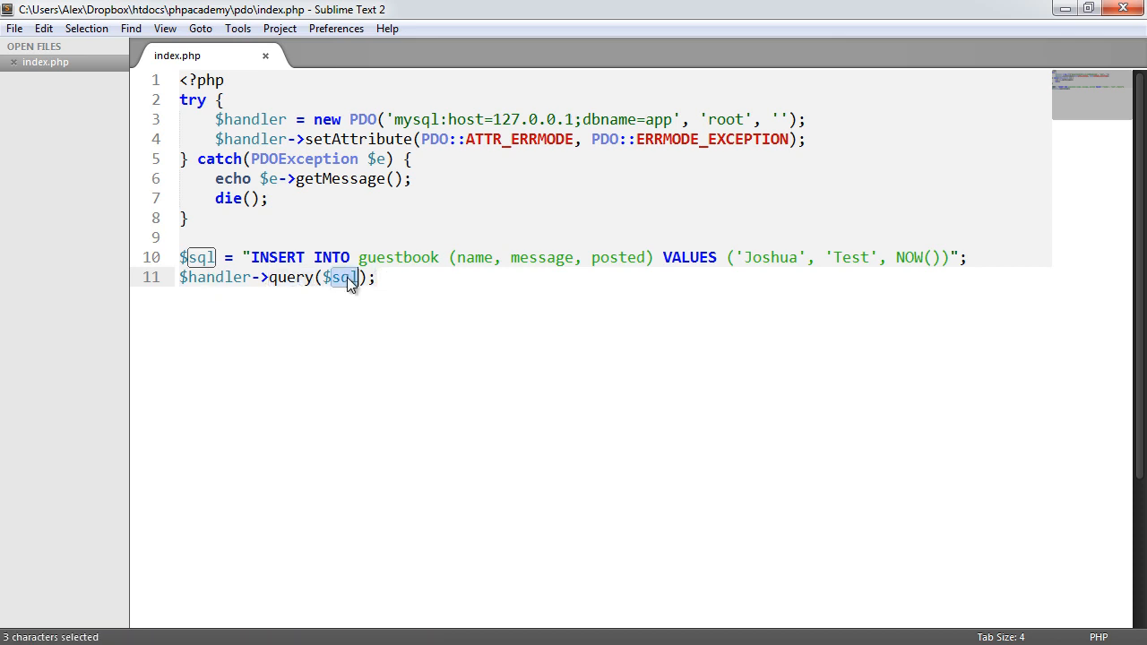
pyautogui.press('ctrl+s')
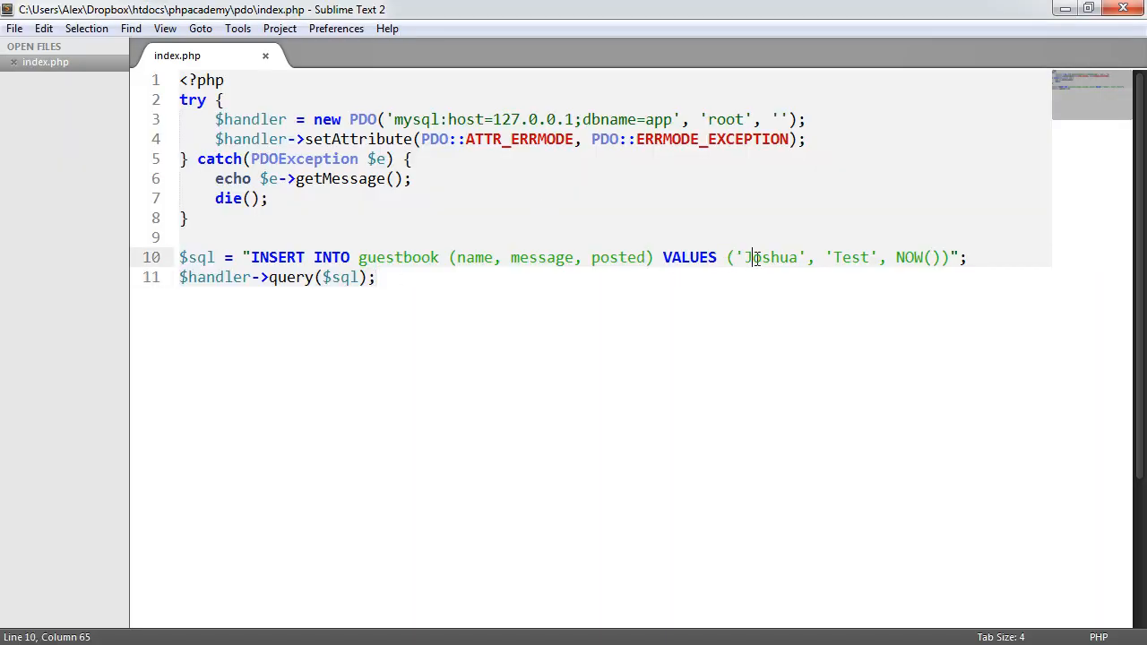
# Add a blank line after the catch block's closing brace
pyautogui.doubleClick(769, 257)
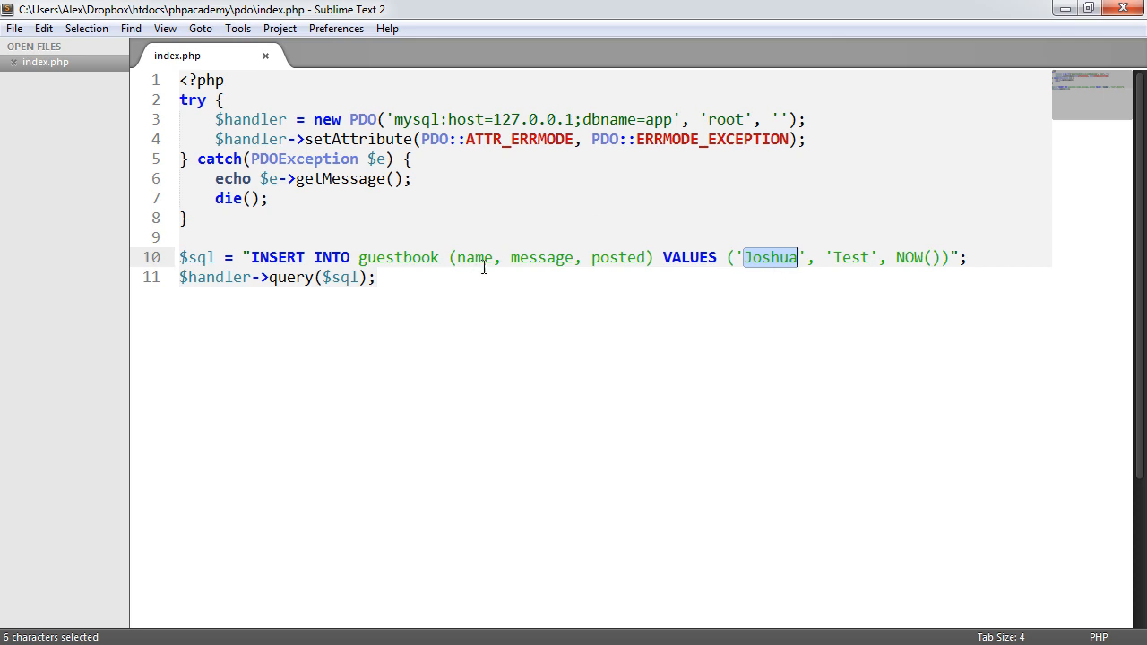
pyautogui.moveTo(484, 266)
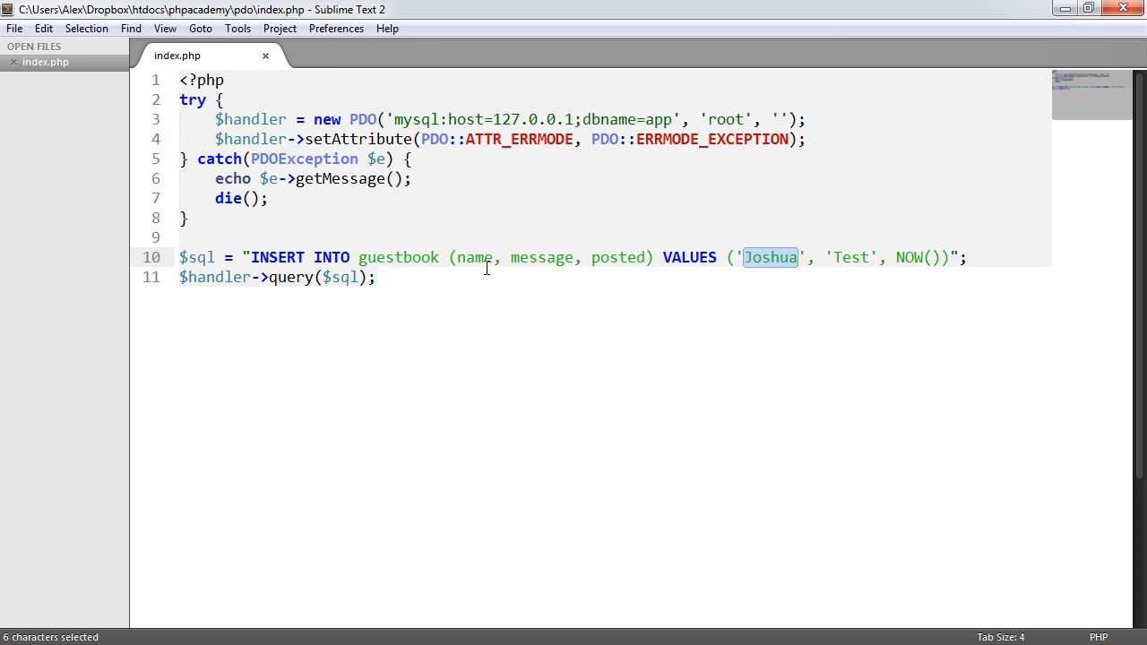
pyautogui.moveTo(480, 288)
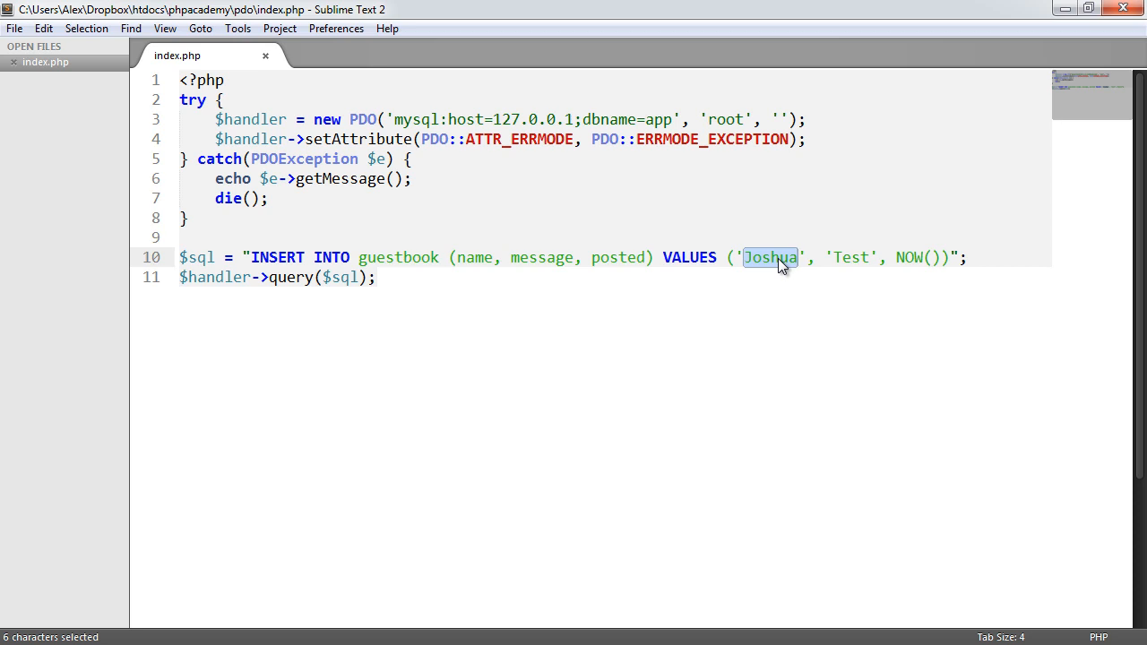
pyautogui.click(777, 258)
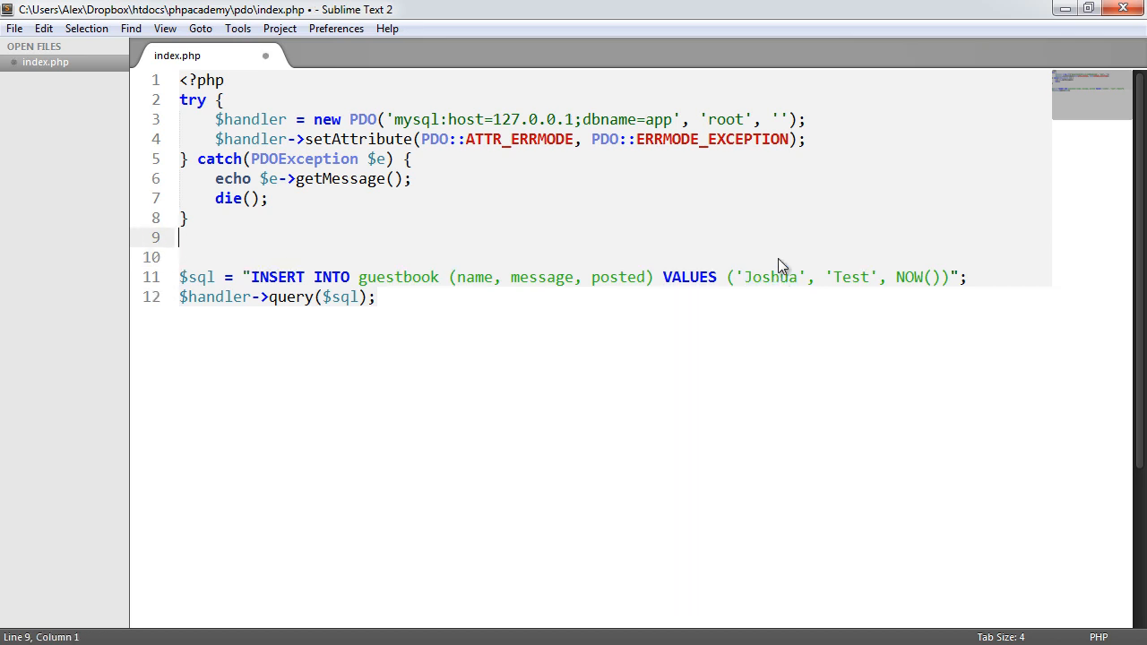
# Assign $name = $_POST['name'] and $message = $_POST['message'], then use {$name}, {$message} in VALUES
pyautogui.write('$')
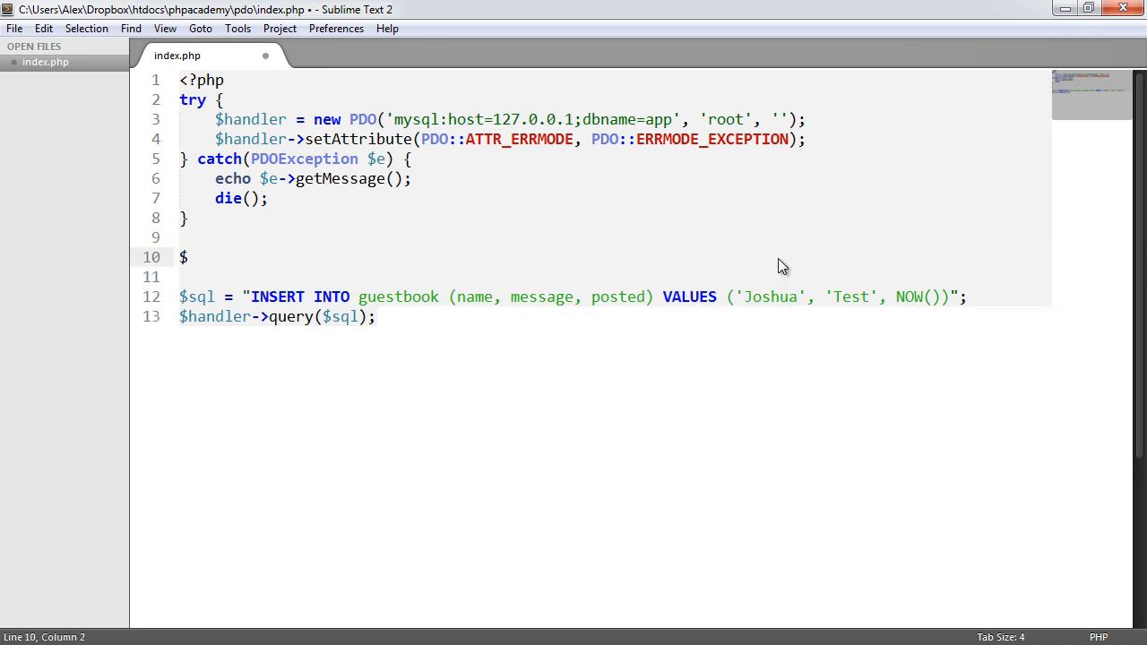
pyautogui.write('name =')
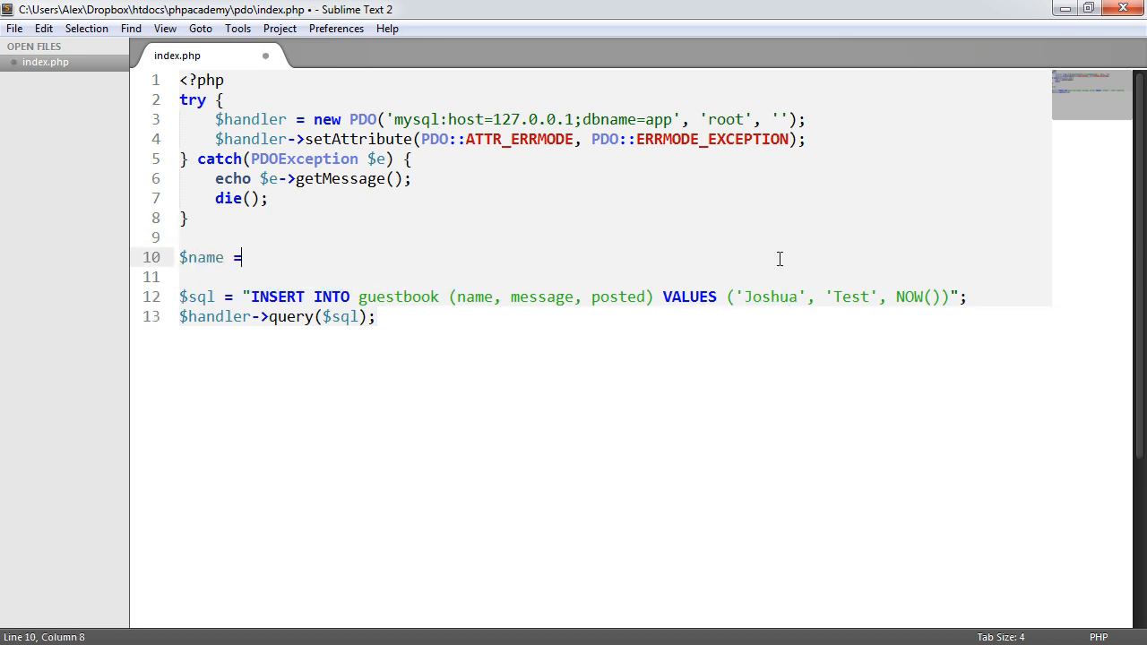
pyautogui.write('$_POST[];')
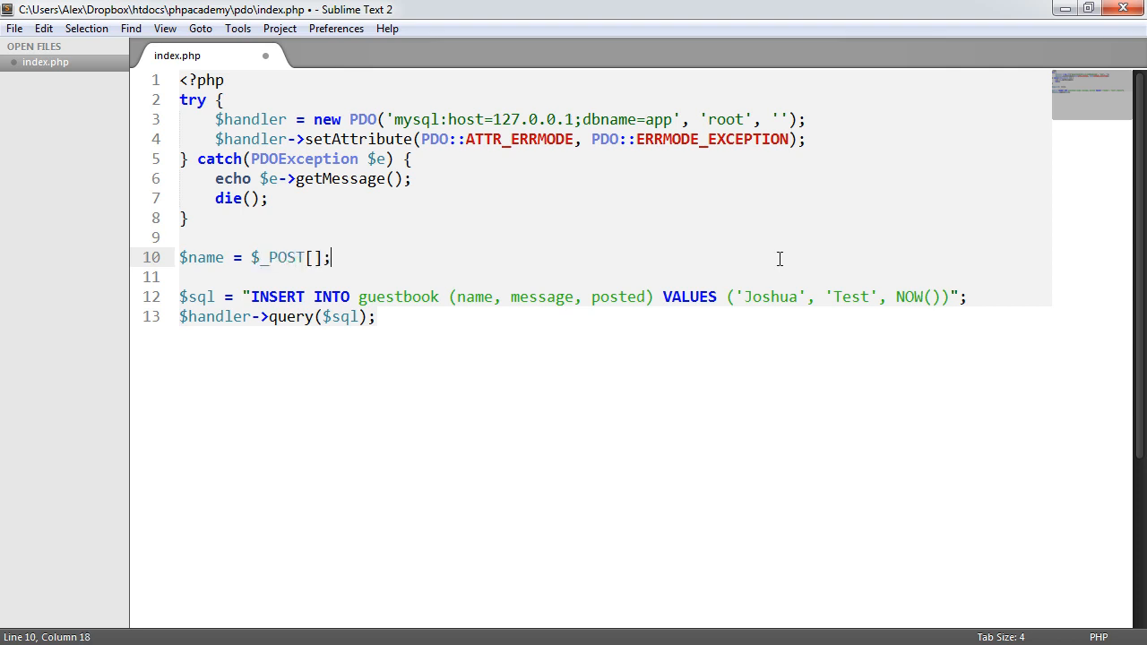
pyautogui.write("'name'")
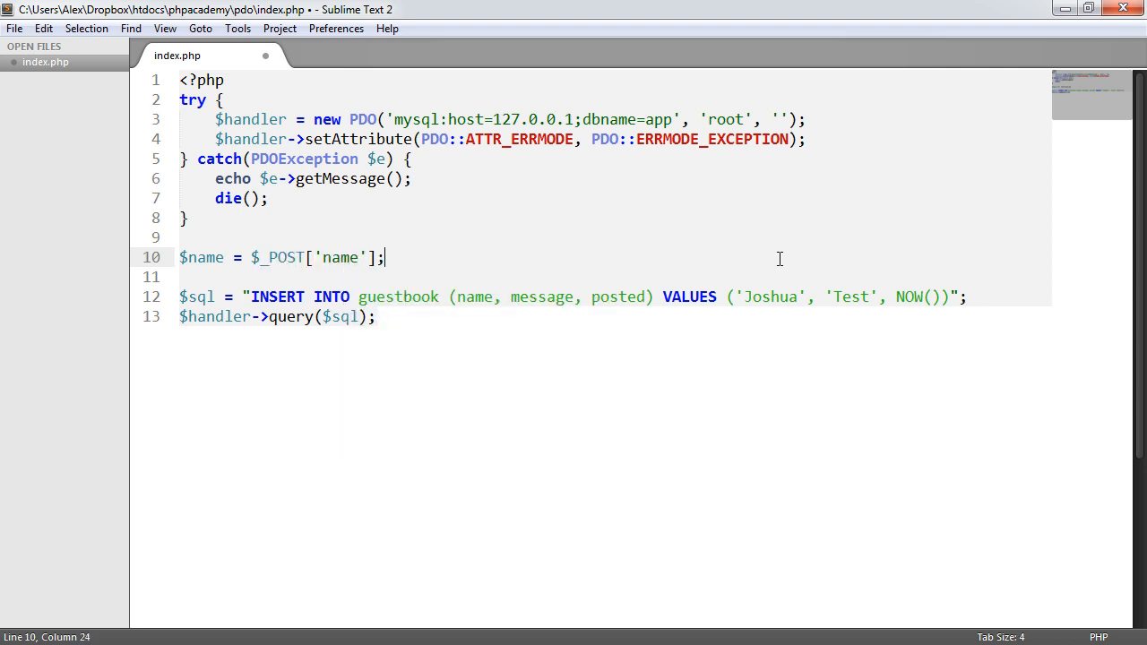
pyautogui.write('$message = $_POST[')
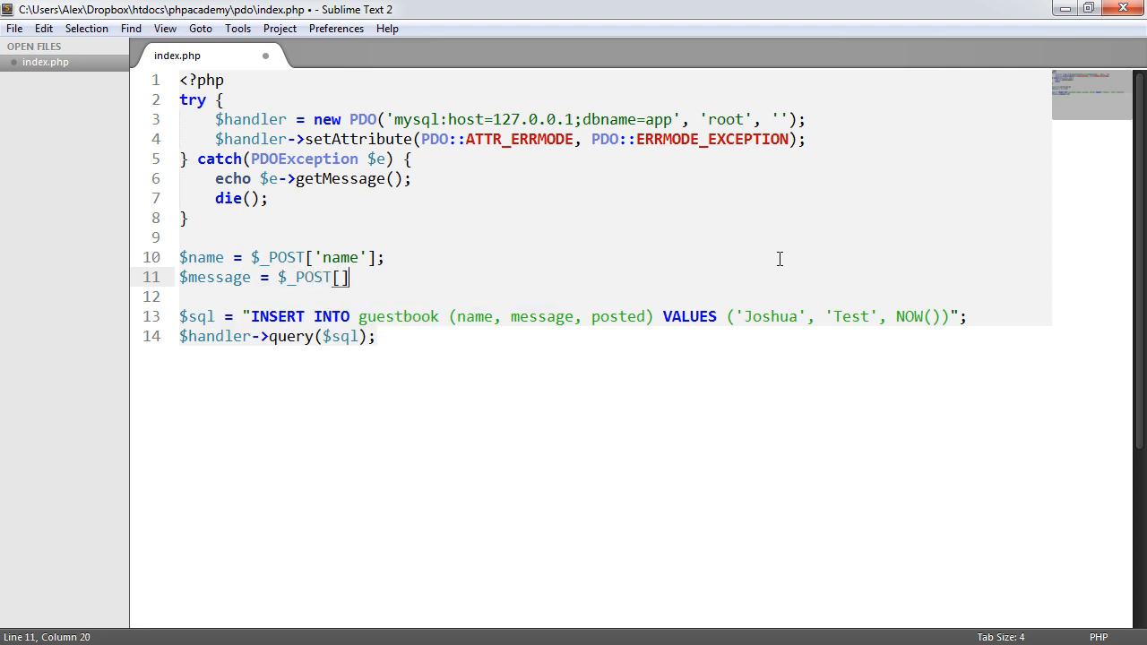
pyautogui.write("'message")
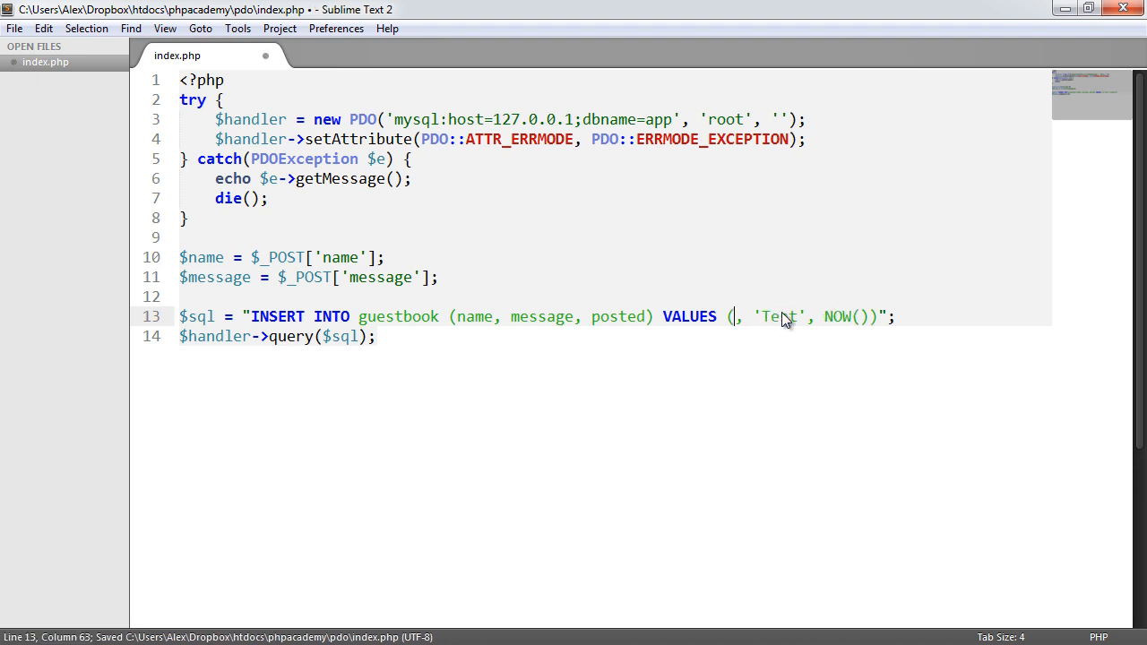
pyautogui.write('{$name')
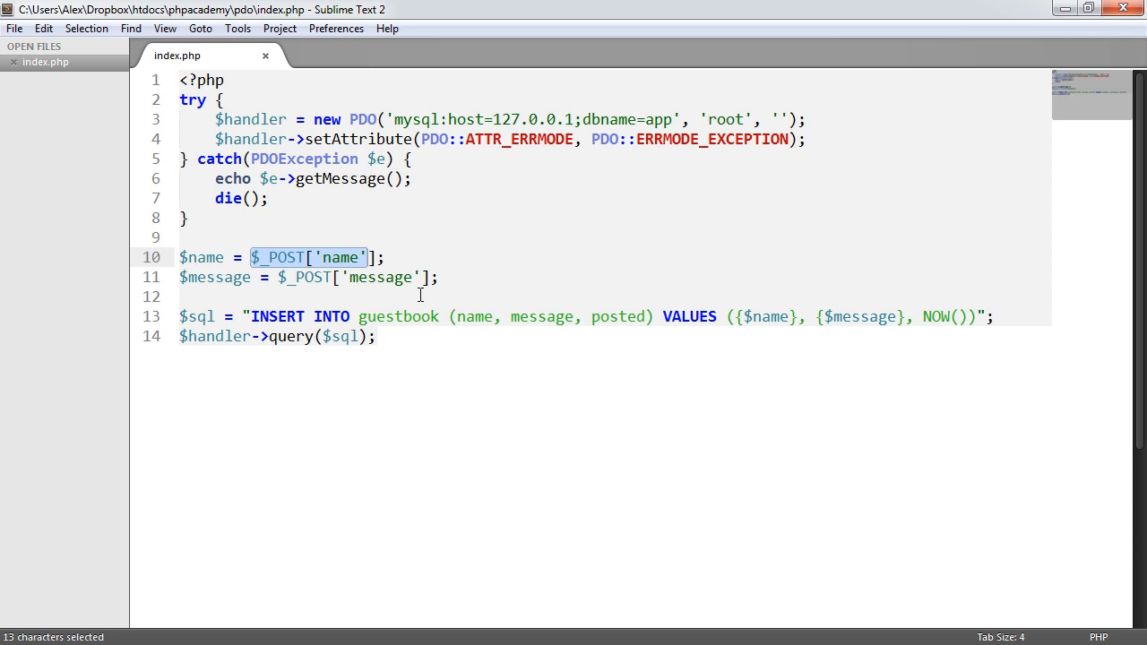
# Hardcode $name as 'Joshua' and $message as 'Test', removing {$name} from VALUES
pyautogui.write("'Joshu")
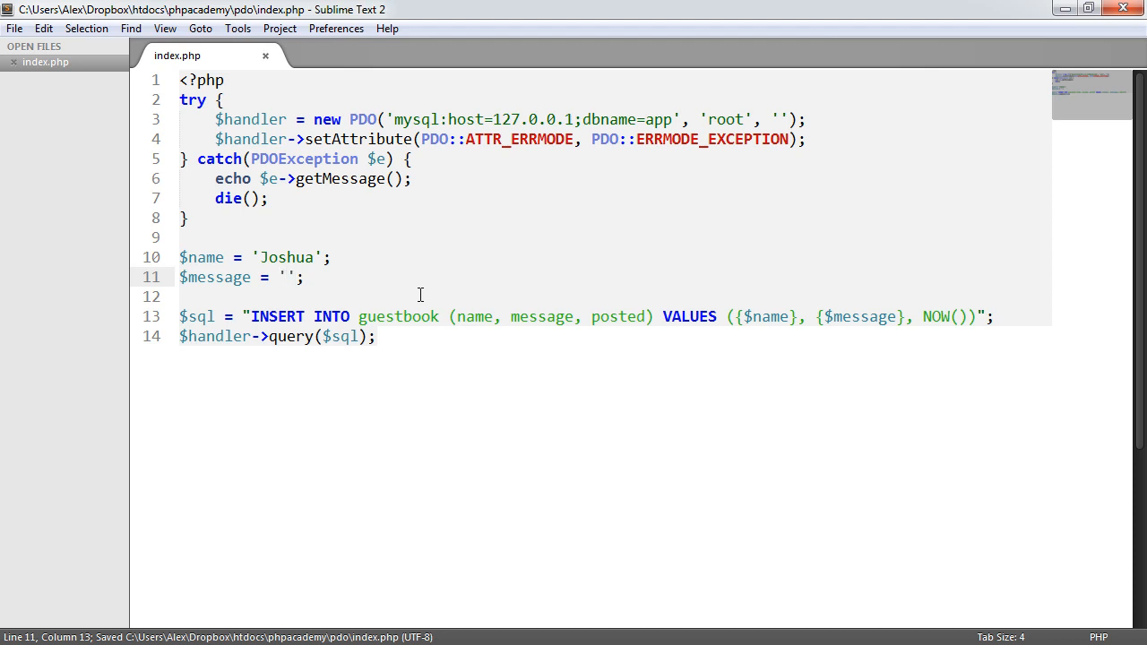
pyautogui.write('T')
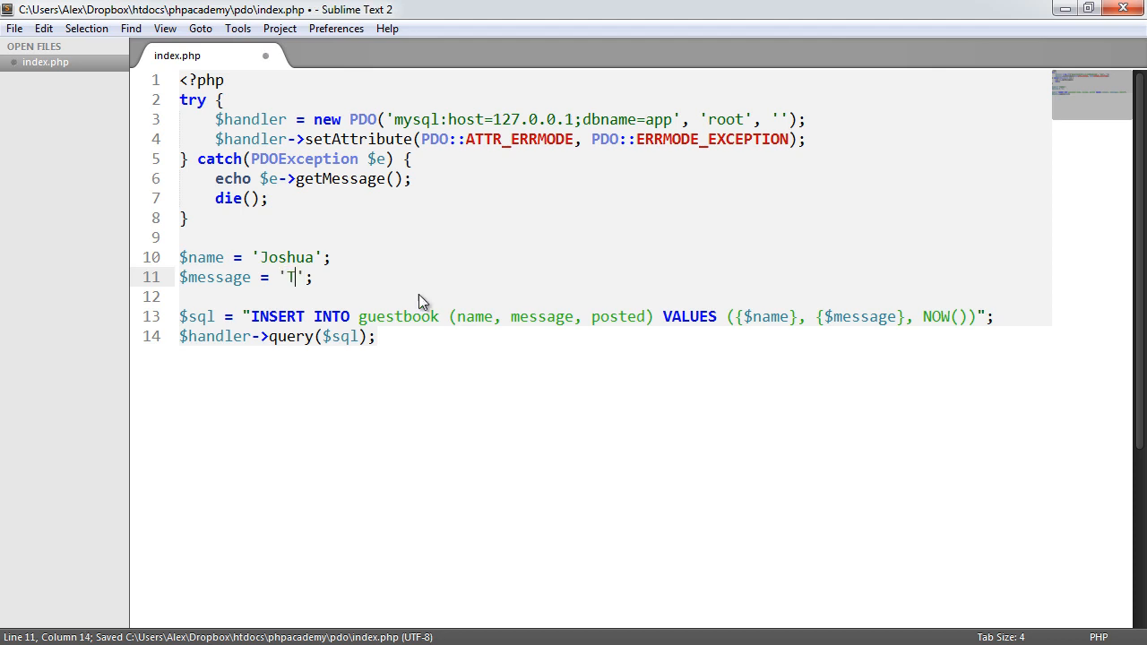
pyautogui.write('est')
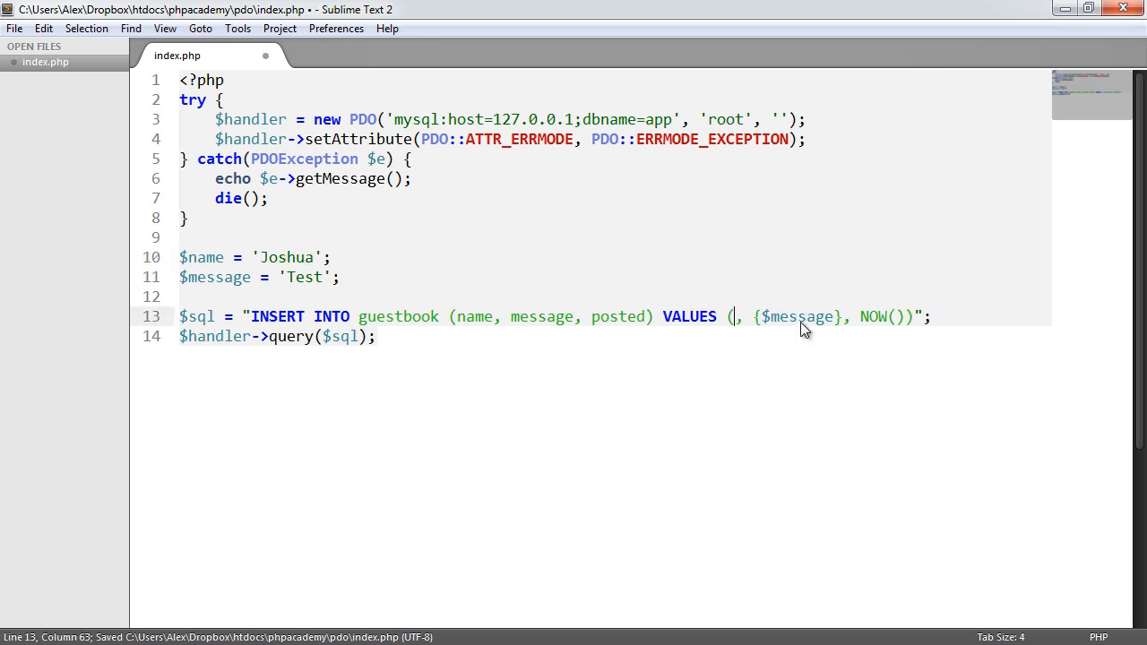
# Replace the VALUES variables with :name and :message placeholders and save
pyautogui.write(':name')
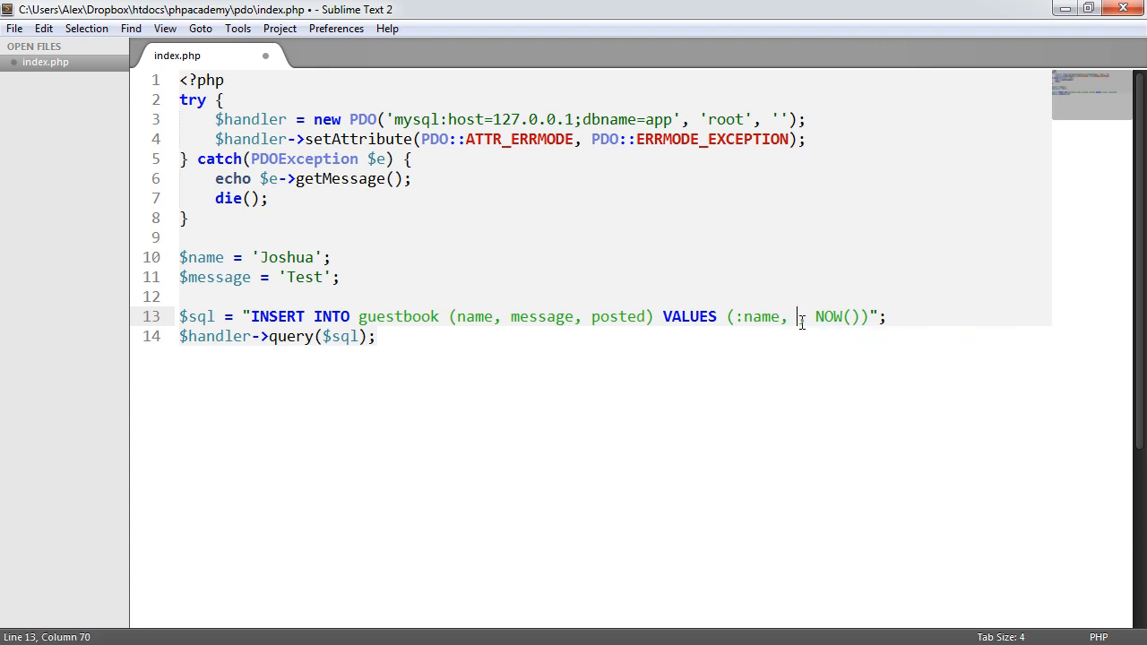
pyautogui.write(':message')
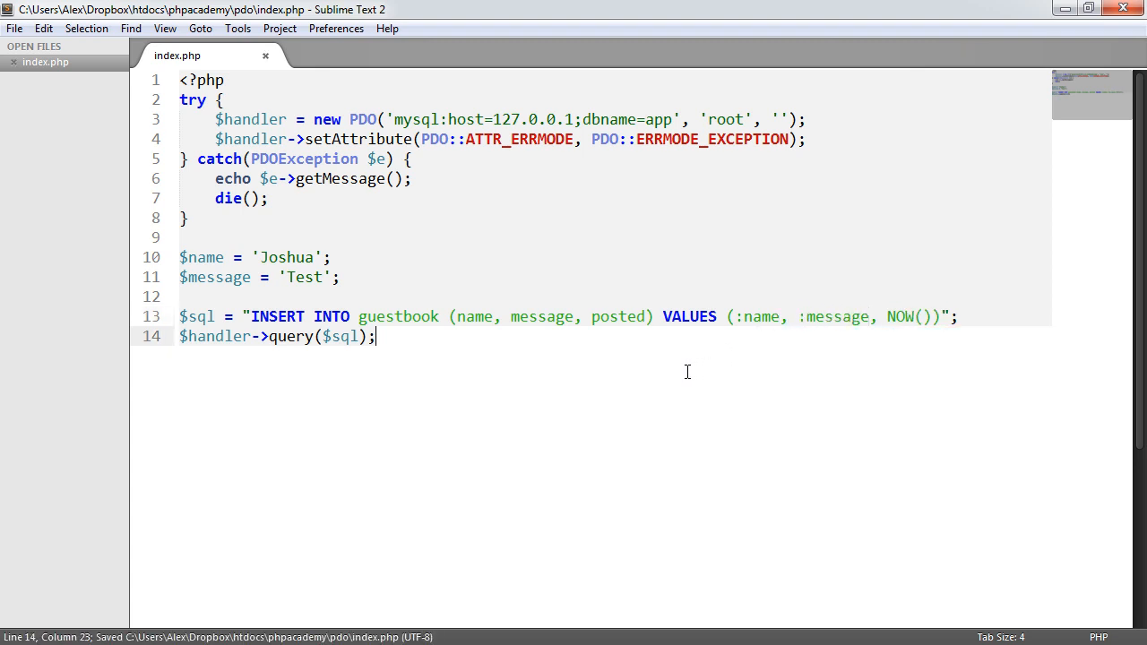
pyautogui.moveTo(611, 329)
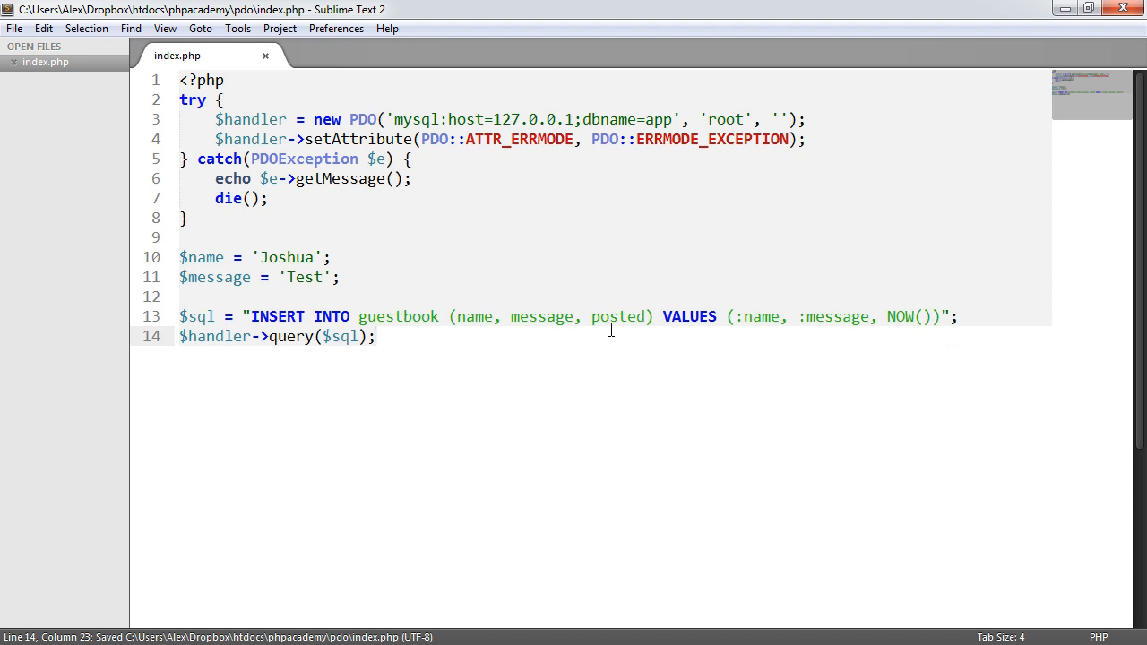
pyautogui.moveTo(302, 336)
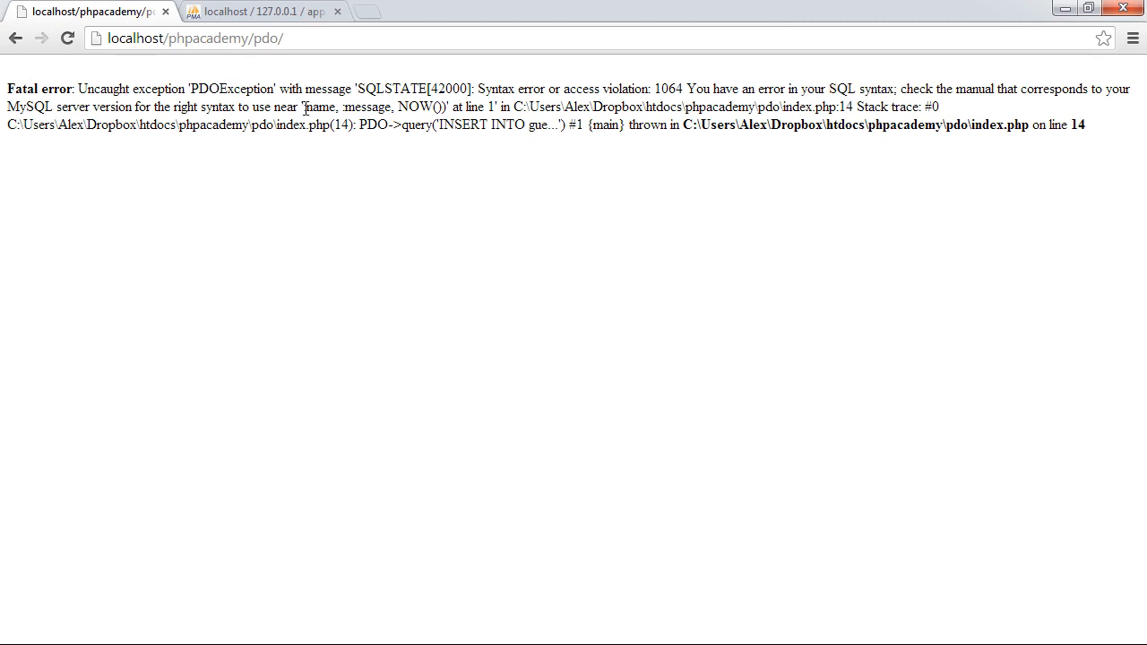
# Highlight the part of Chrome's PDOException syntax error near the placeholders
pyautogui.doubleClick(309, 106)
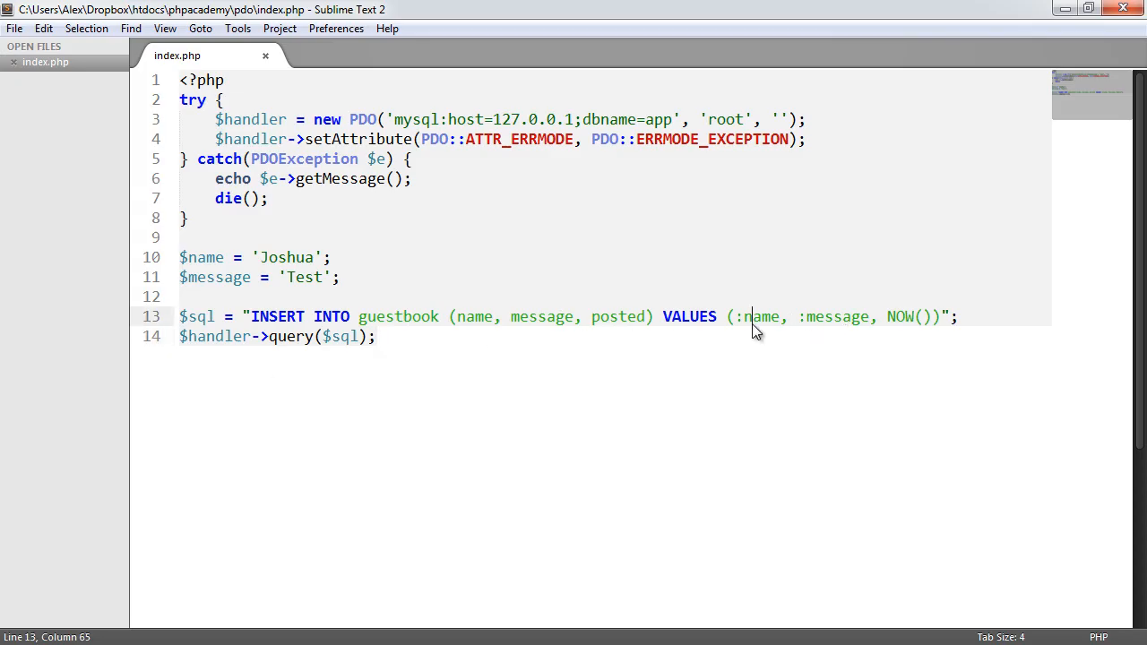
# Change $handler->query($sql) to $handler->prepare($sql), save, and add a new line below
pyautogui.press('ctrl+s')
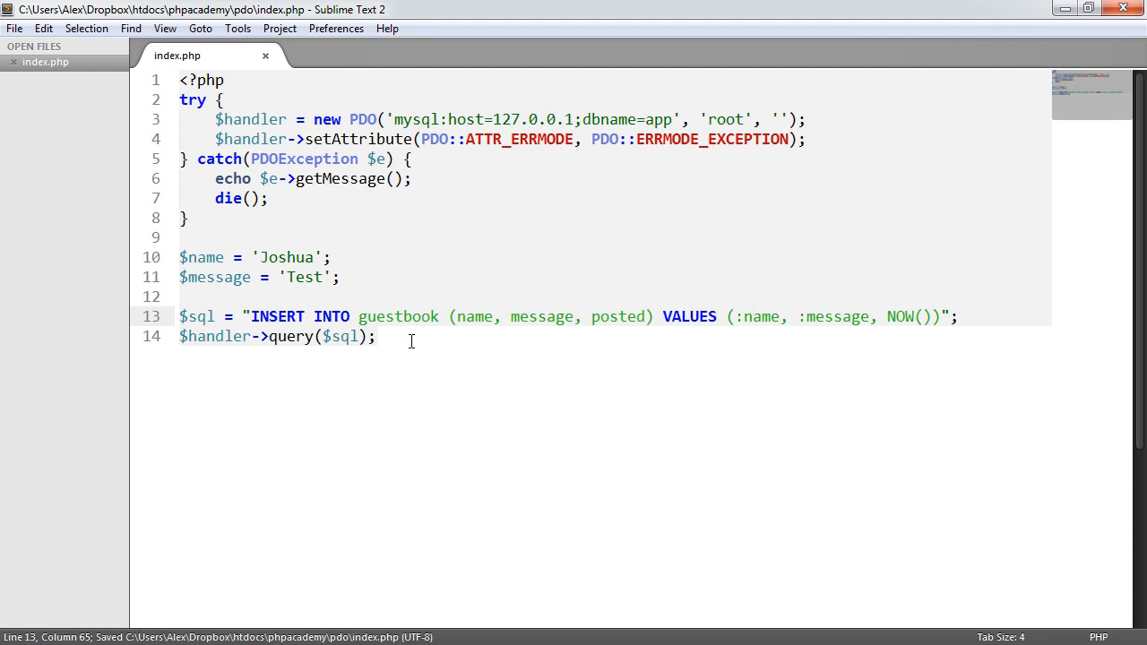
pyautogui.click(376, 336)
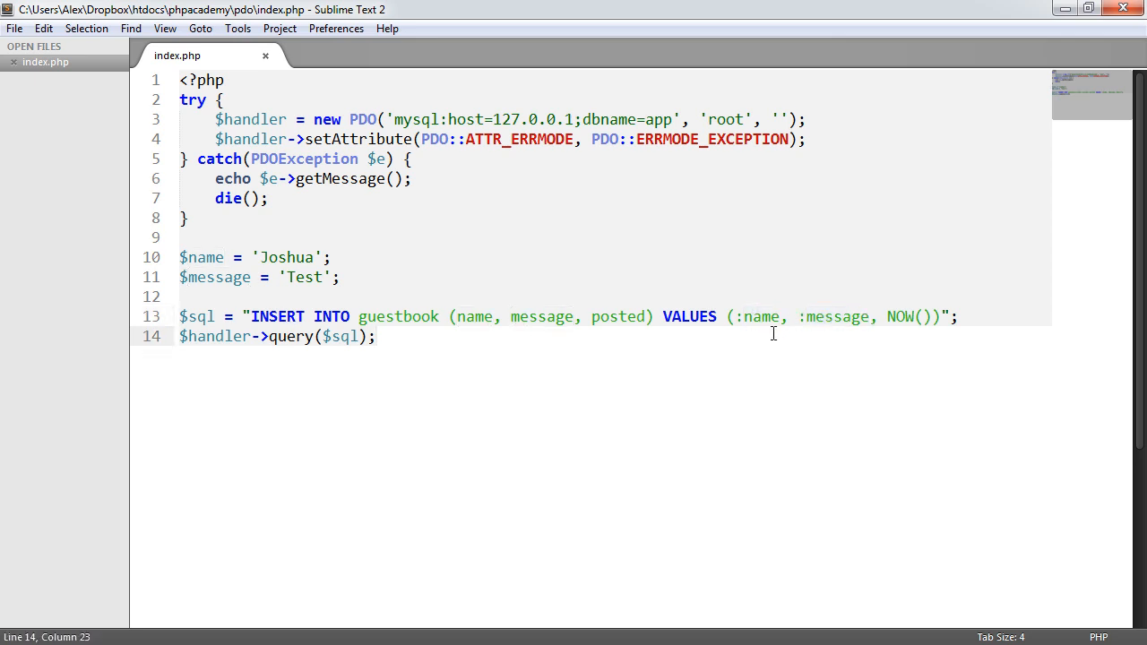
pyautogui.press('ctrl+s')
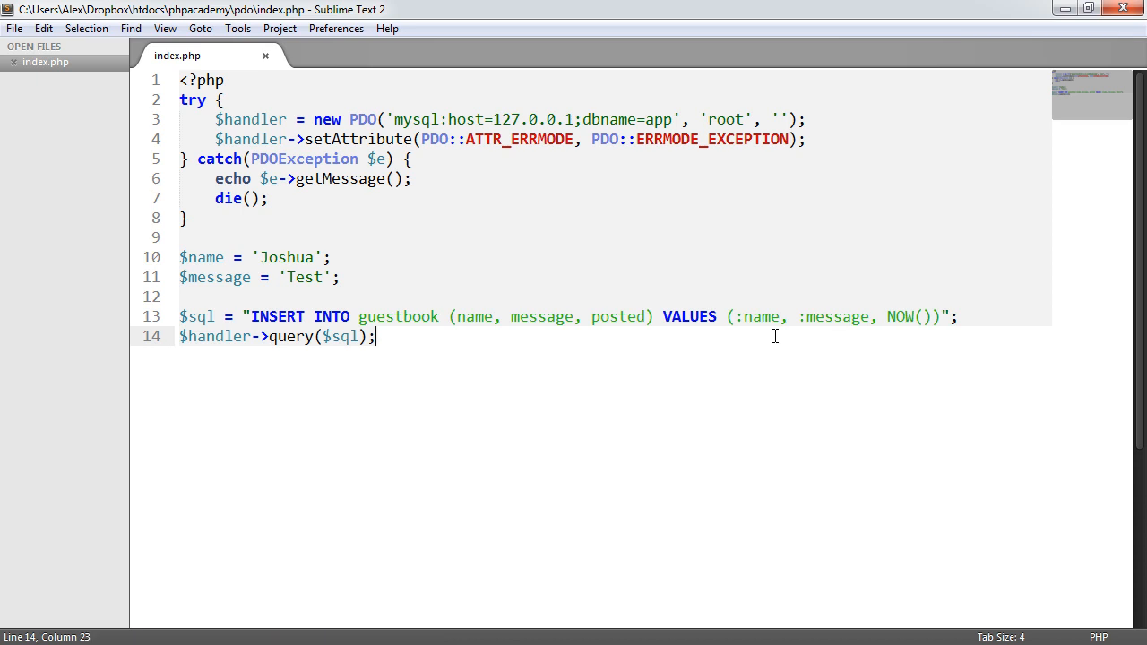
pyautogui.doubleClick(289, 336)
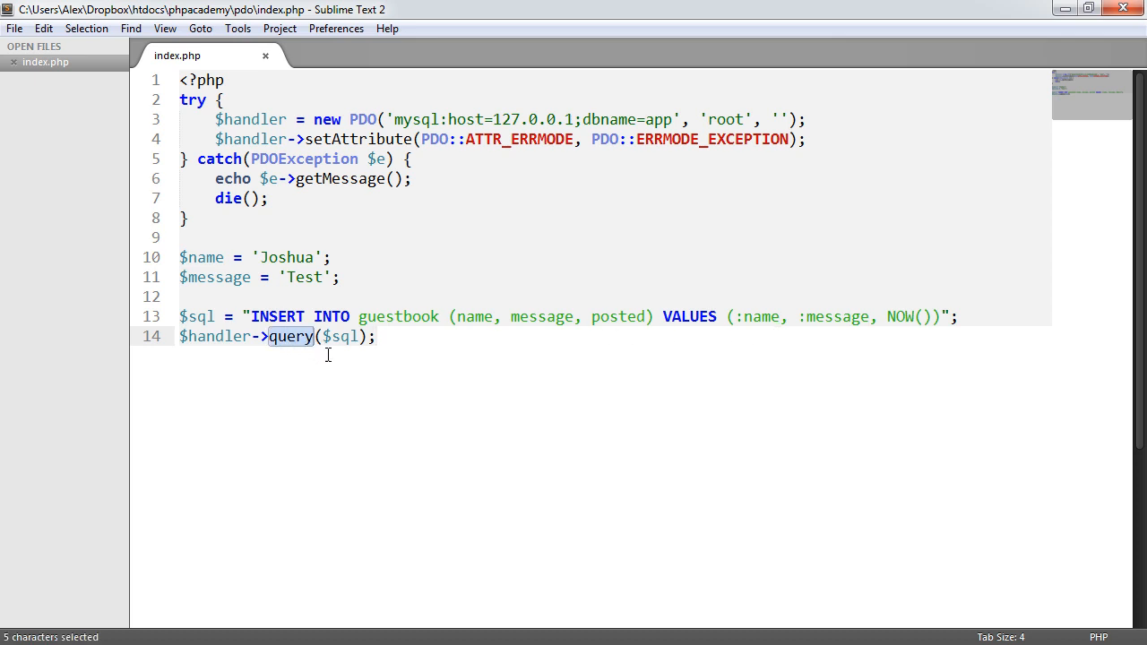
pyautogui.moveTo(370, 428)
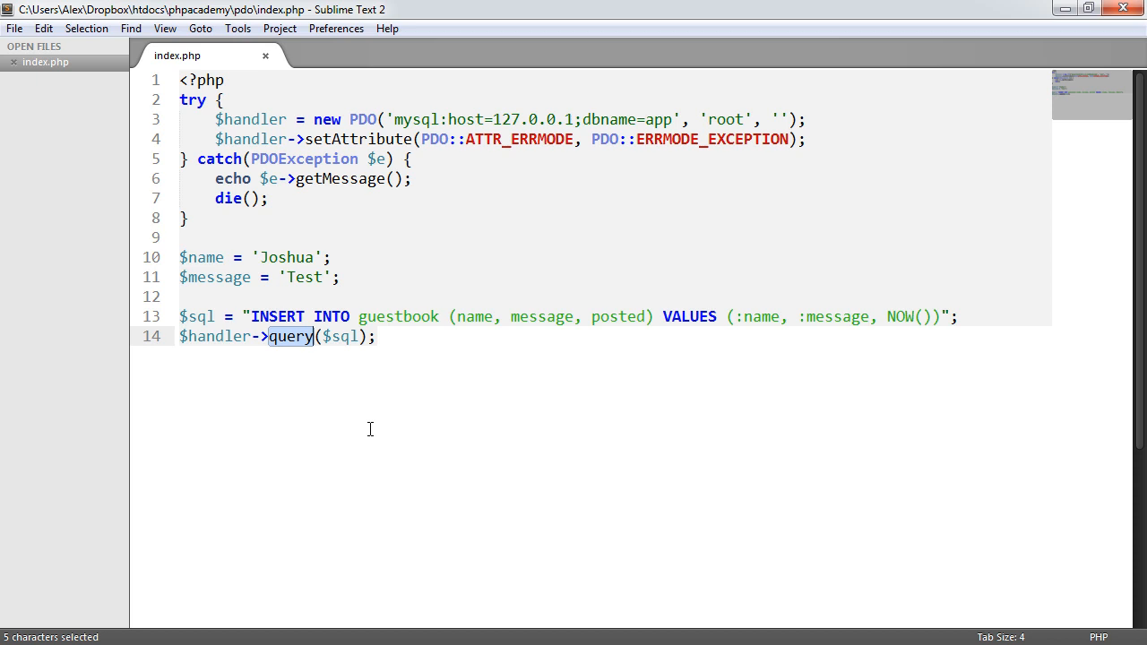
pyautogui.write('prepare')
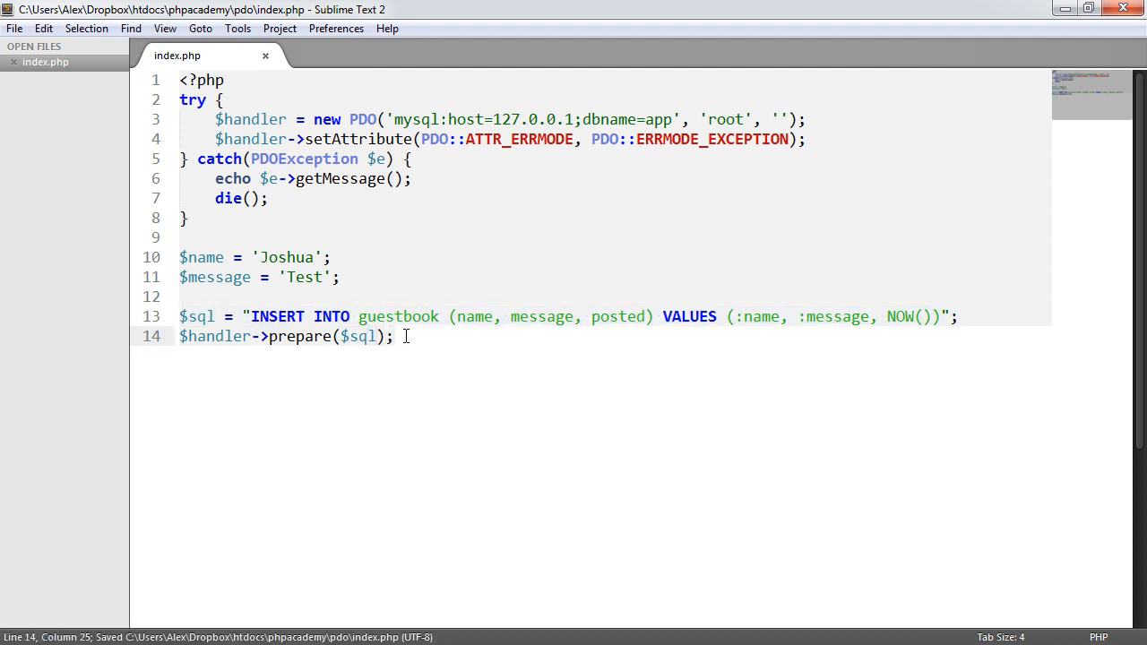
pyautogui.press('enter')
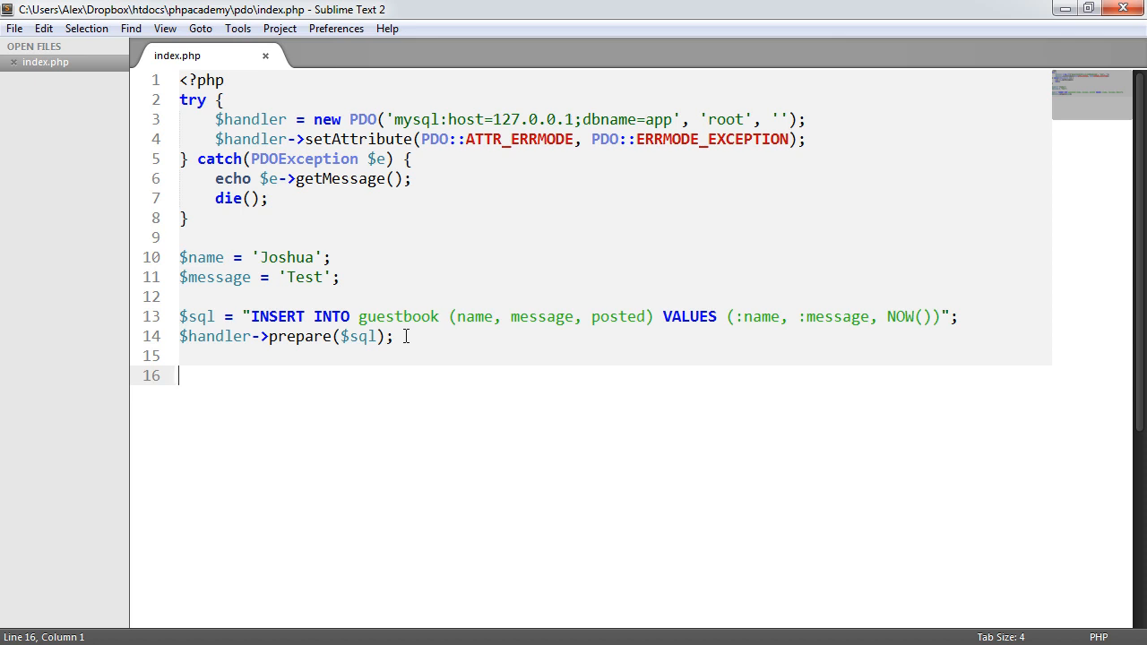
# Store the prepare call in $query, add $query->execute(), and reload the page in Chrome
pyautogui.write('$')
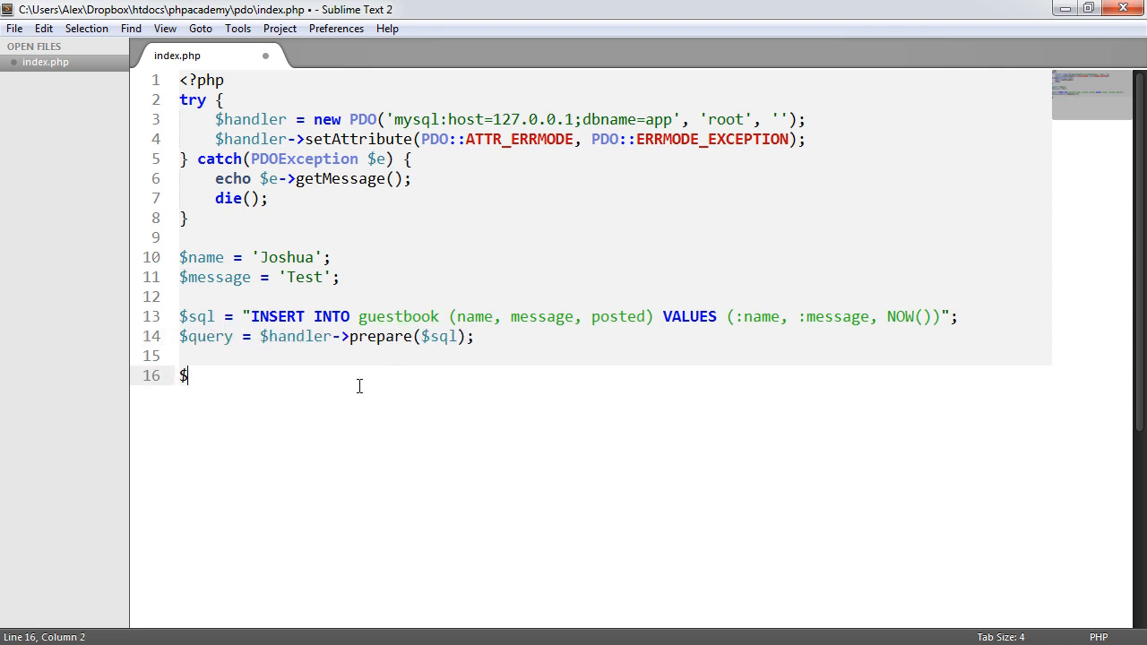
pyautogui.write('query->execute();')
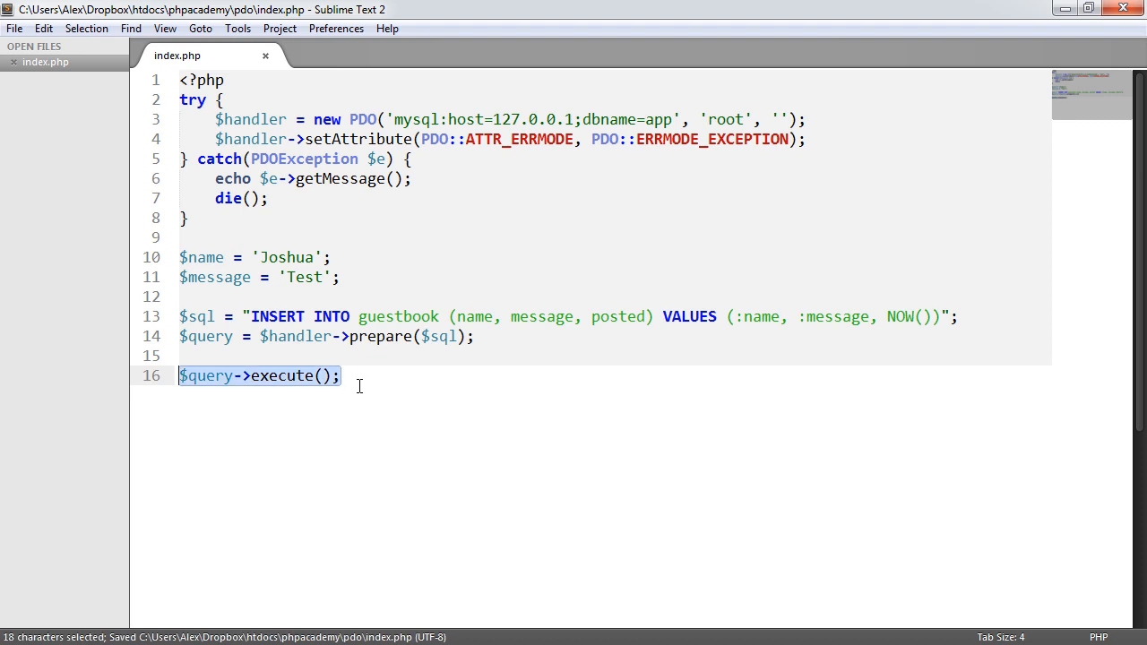
pyautogui.click(341, 376)
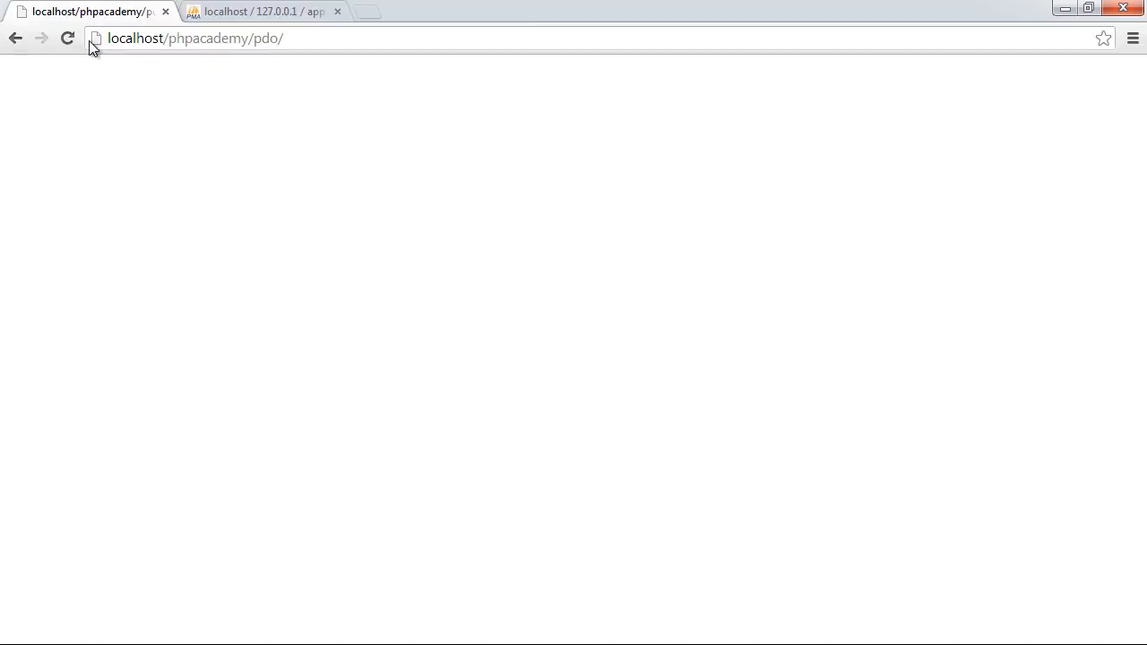
pyautogui.click(67, 38)
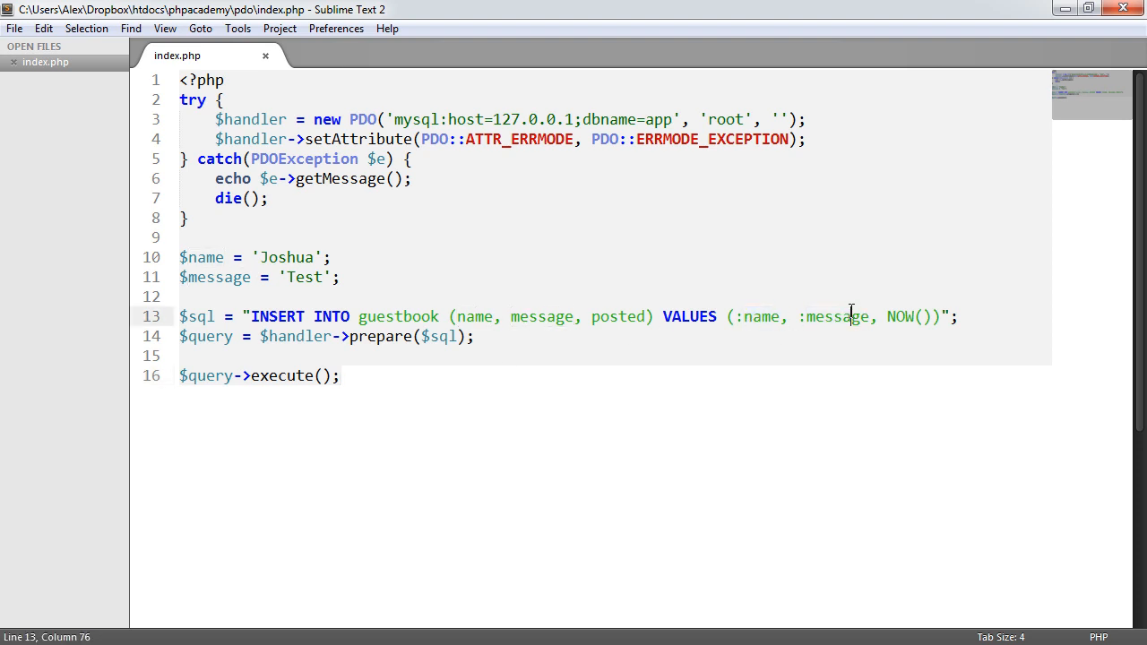
# Pass execute() an array mapping ':name' => $name and ':message' => $message
pyautogui.doubleClick(837, 317)
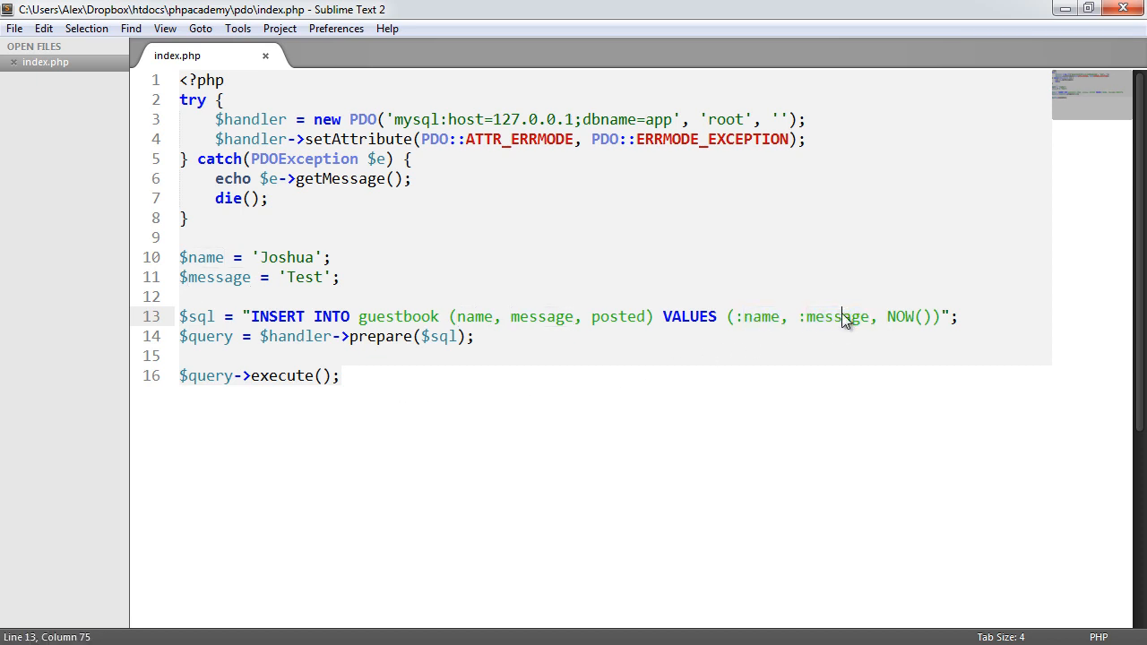
pyautogui.press('ctrl+s')
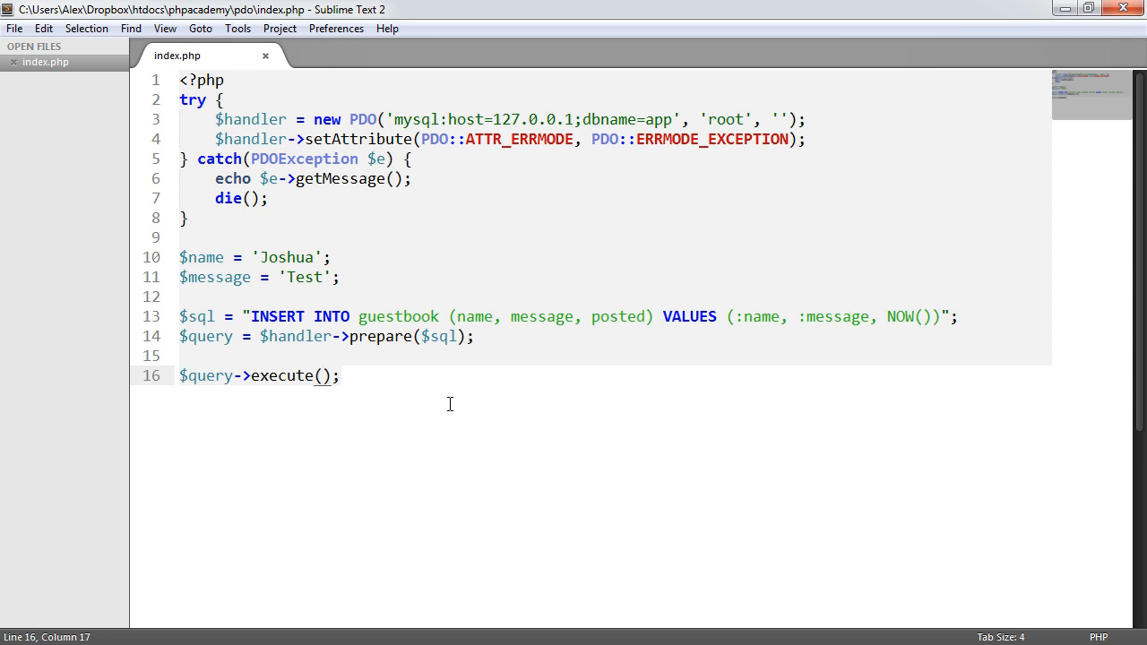
pyautogui.write('array(')
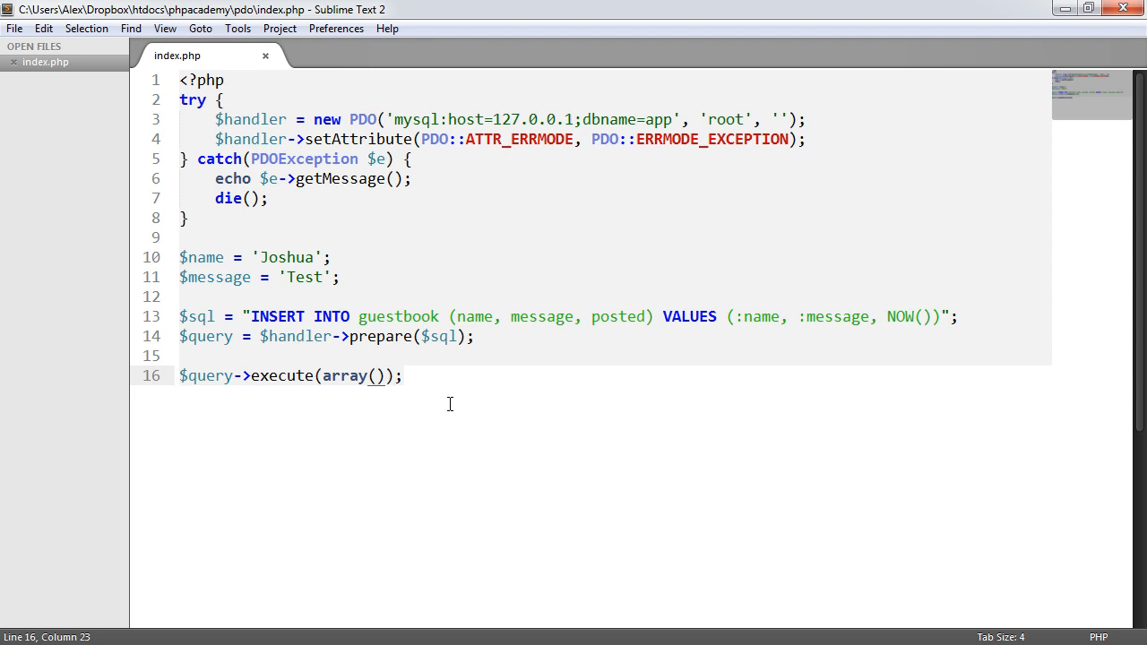
pyautogui.press('enter')
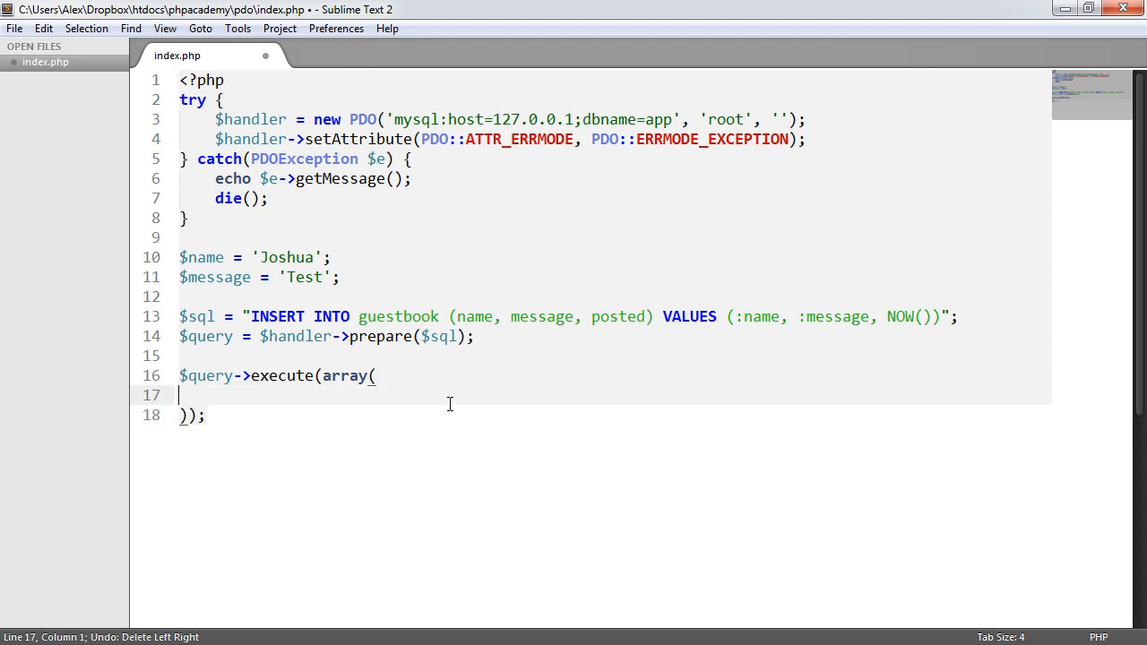
pyautogui.write("''")
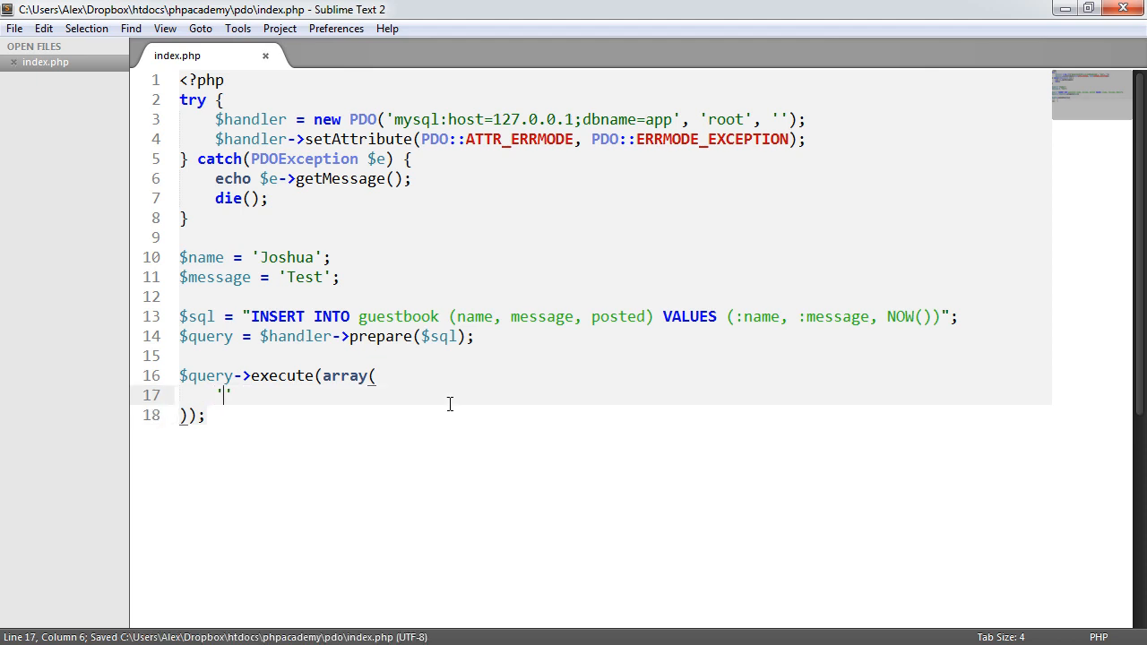
pyautogui.write(":name' =>")
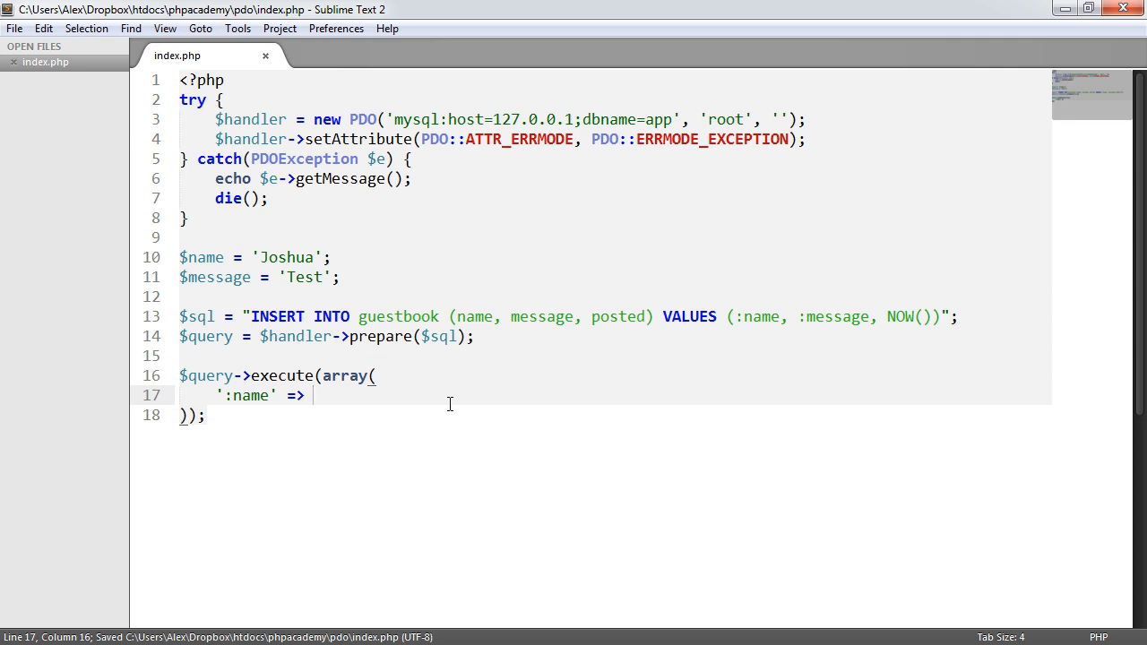
pyautogui.write('$name,')
pyautogui.write("'")
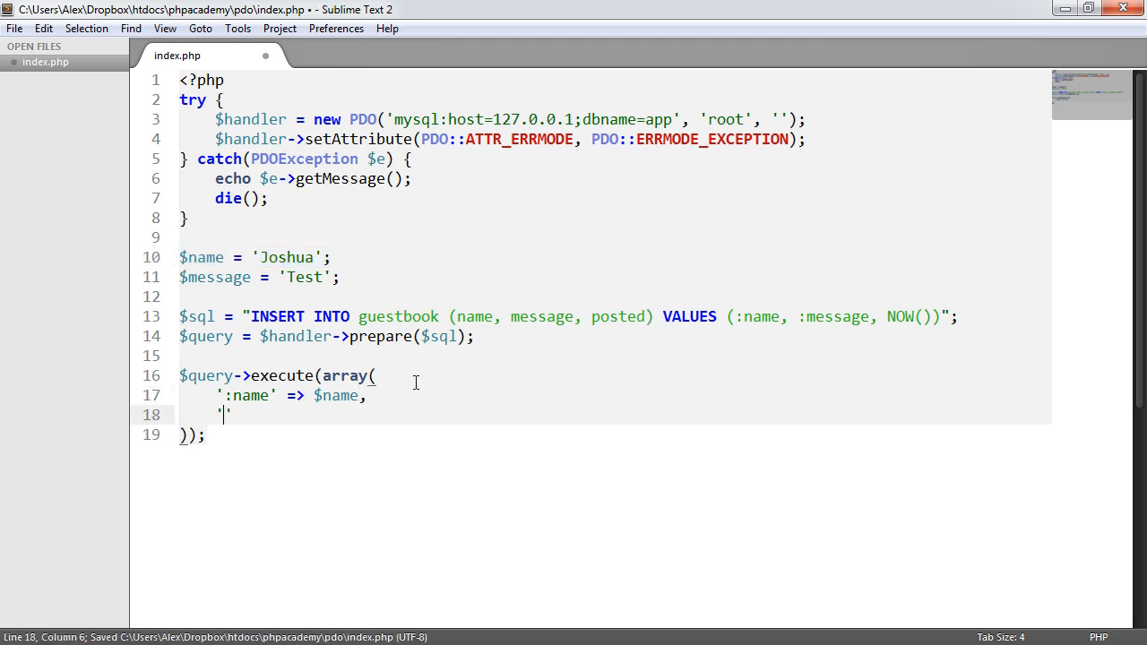
pyautogui.write('message')
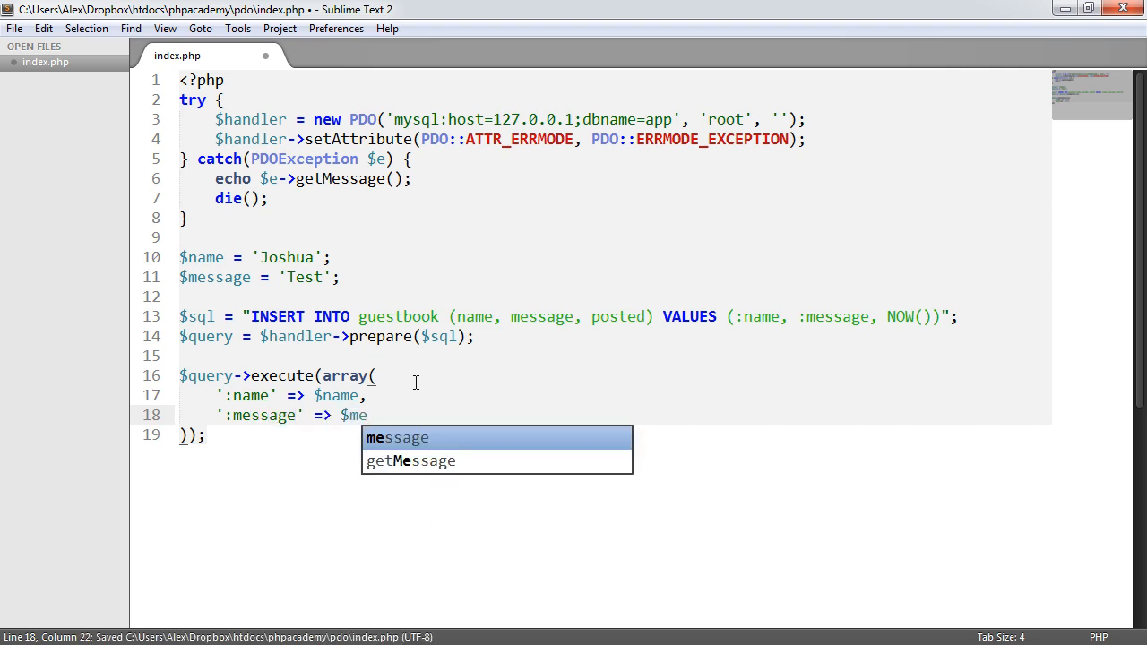
pyautogui.press('Tab')
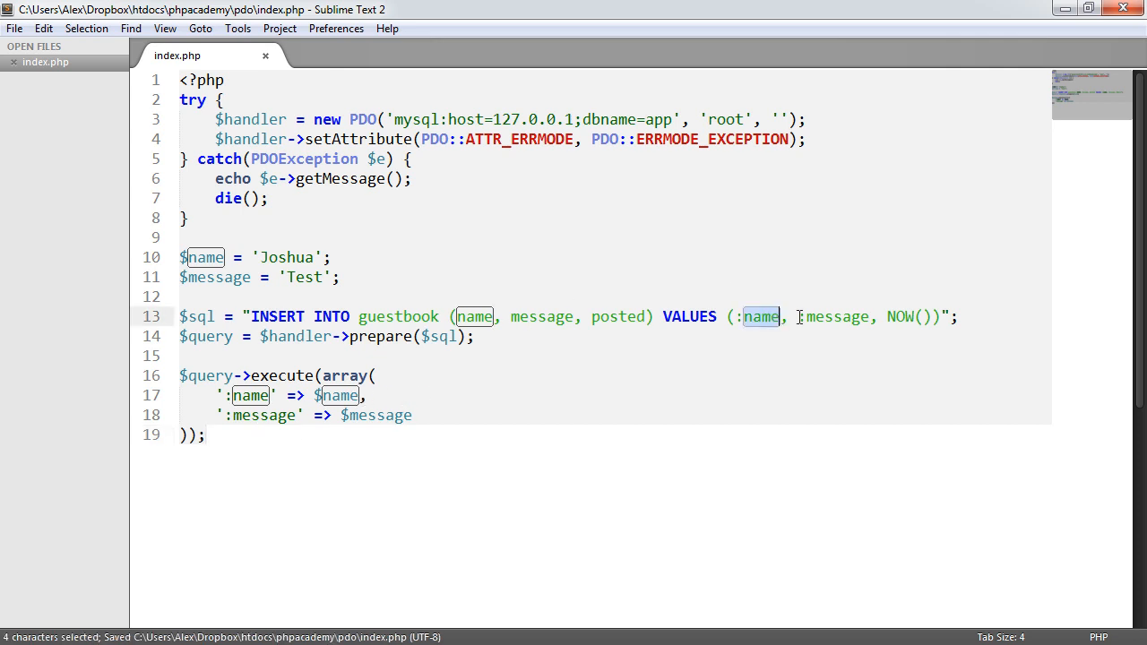
pyautogui.click(249, 396)
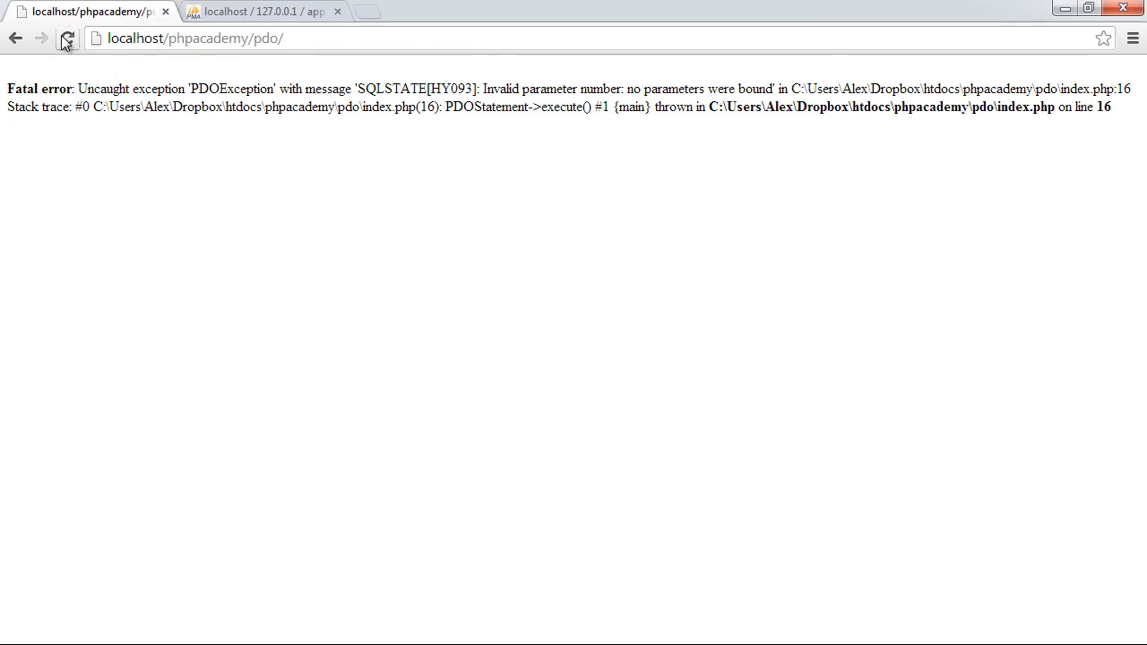
# Browse the guestbook table in phpMyAdmin and delete the Joshua Test row with id 8
pyautogui.click(260, 10)
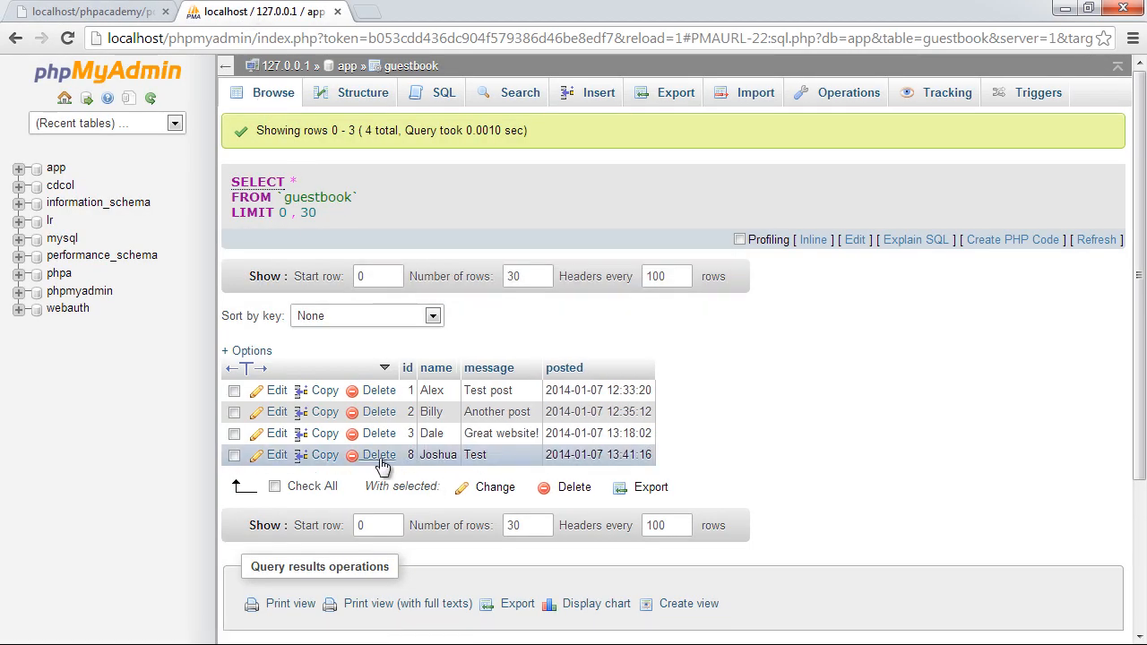
pyautogui.click(379, 455)
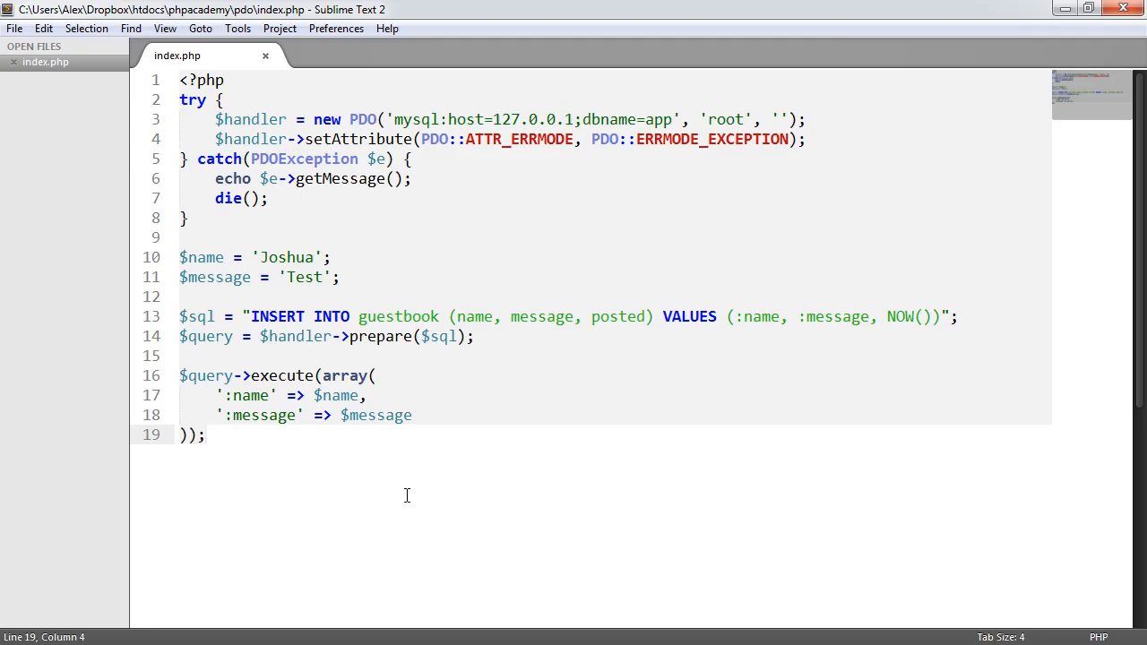
# Swap :name and :message for ? placeholders and pass array($name, $message) to execute
pyautogui.press('ctrl+s')
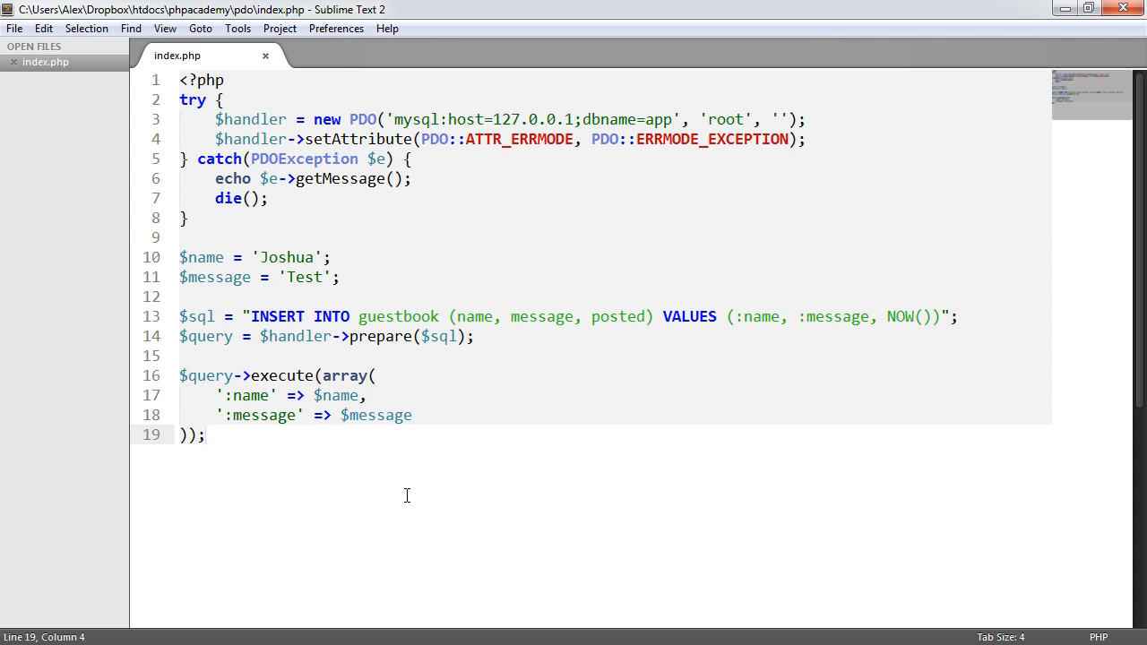
pyautogui.moveTo(416, 470)
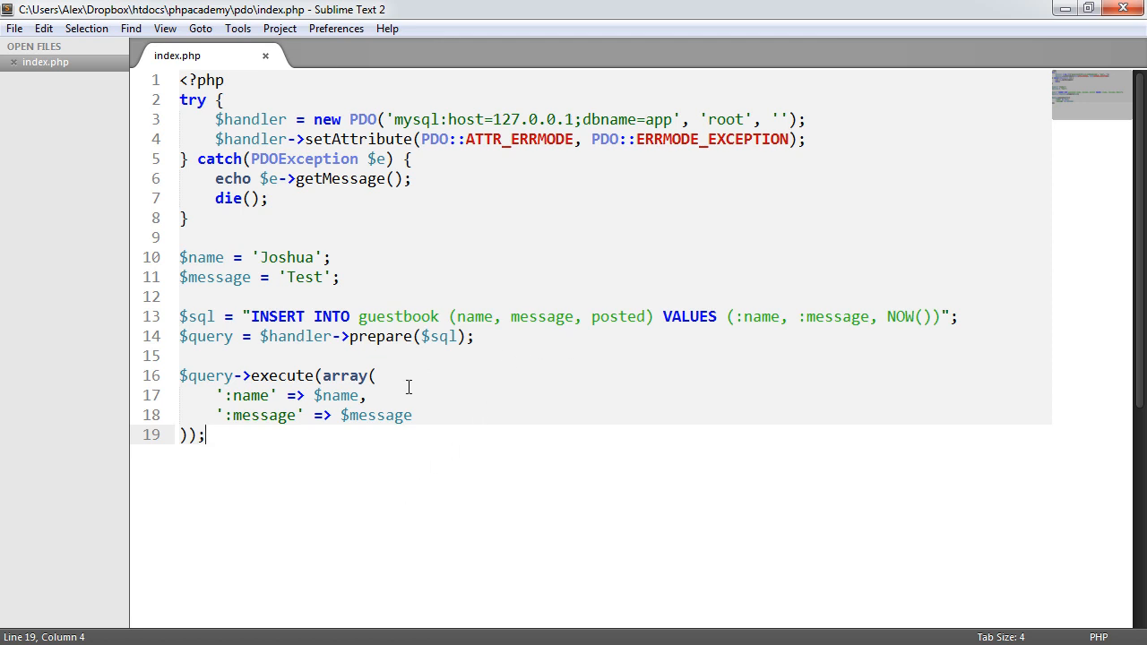
pyautogui.moveTo(735, 320)
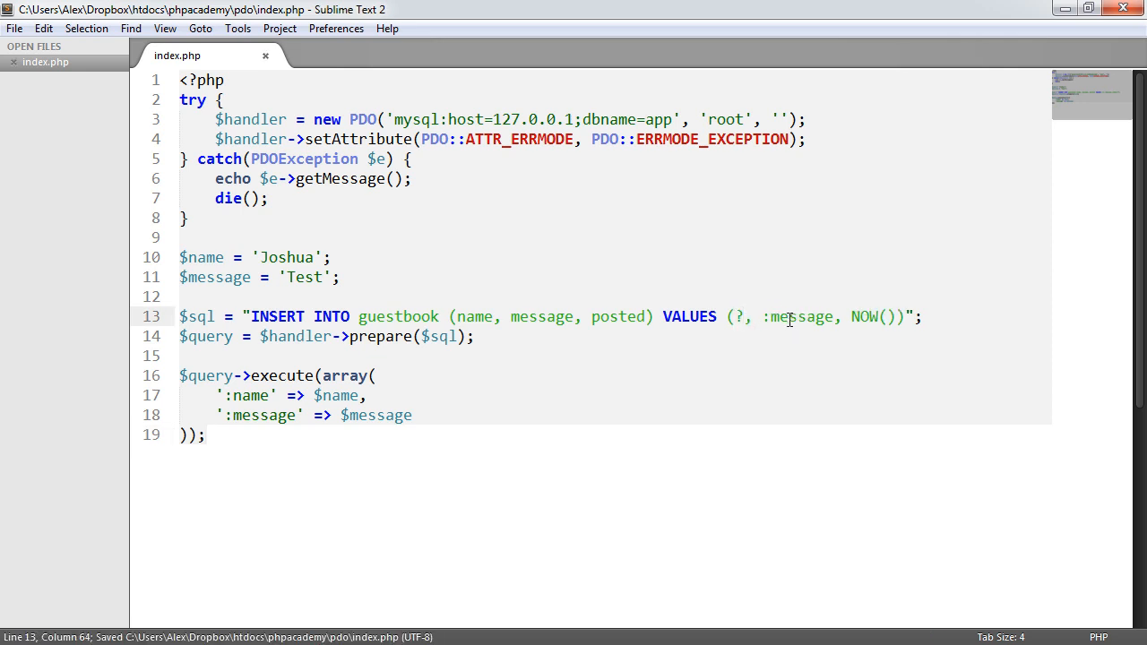
pyautogui.write('?')
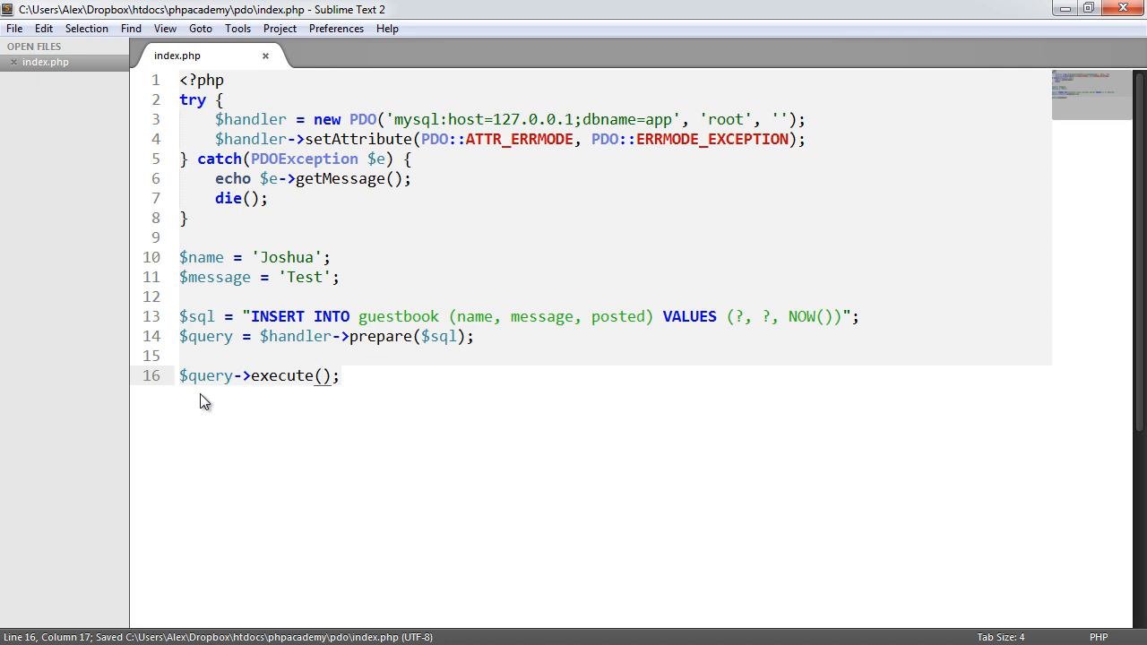
pyautogui.write('array()')
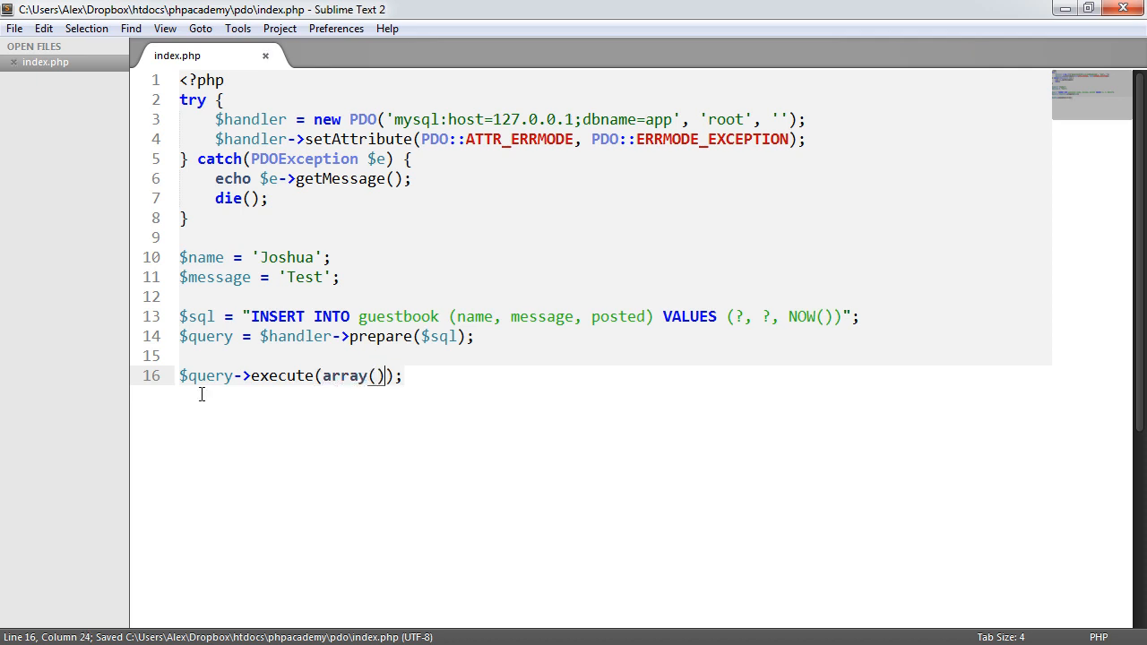
pyautogui.write('$name,')
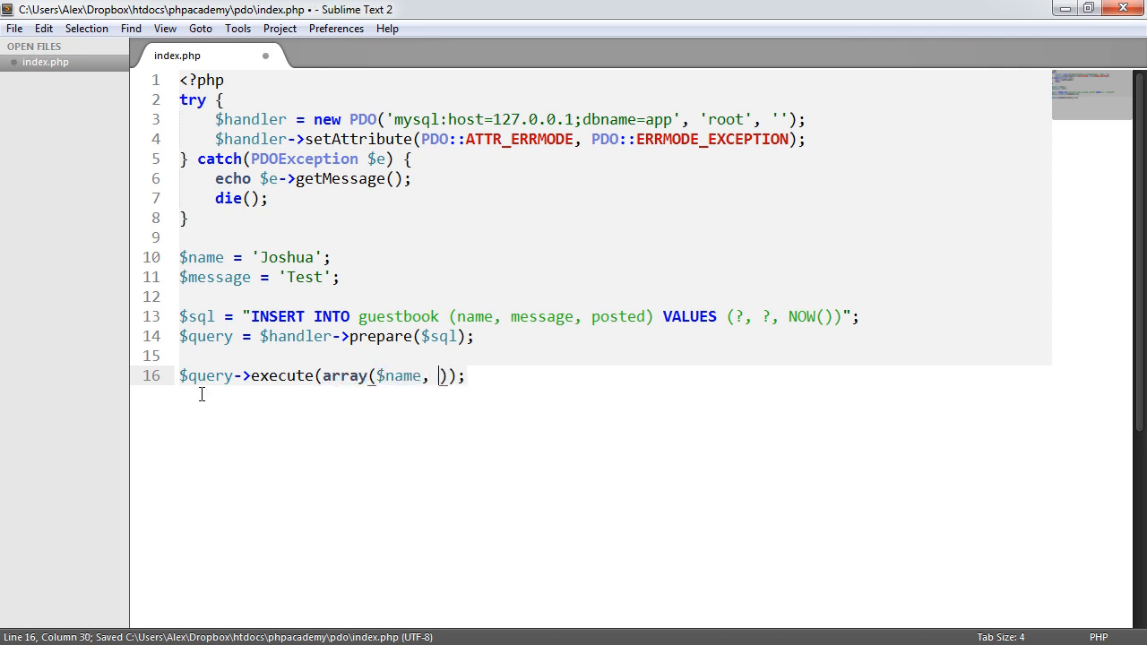
pyautogui.write('$message')
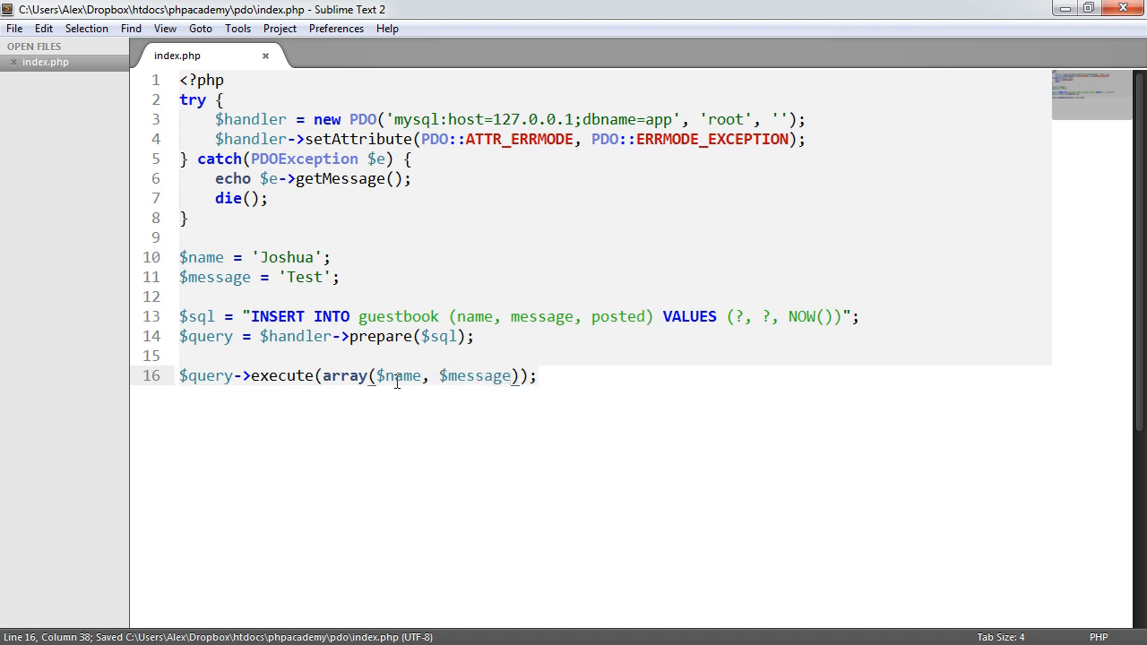
pyautogui.doubleClick(398, 375)
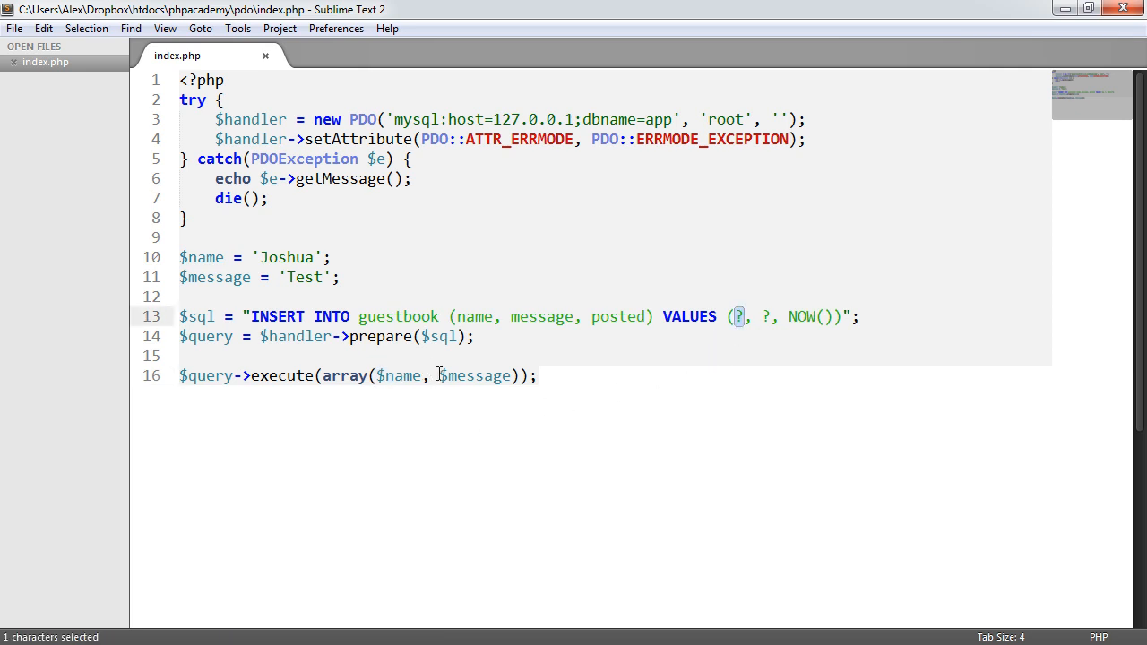
pyautogui.doubleClick(474, 376)
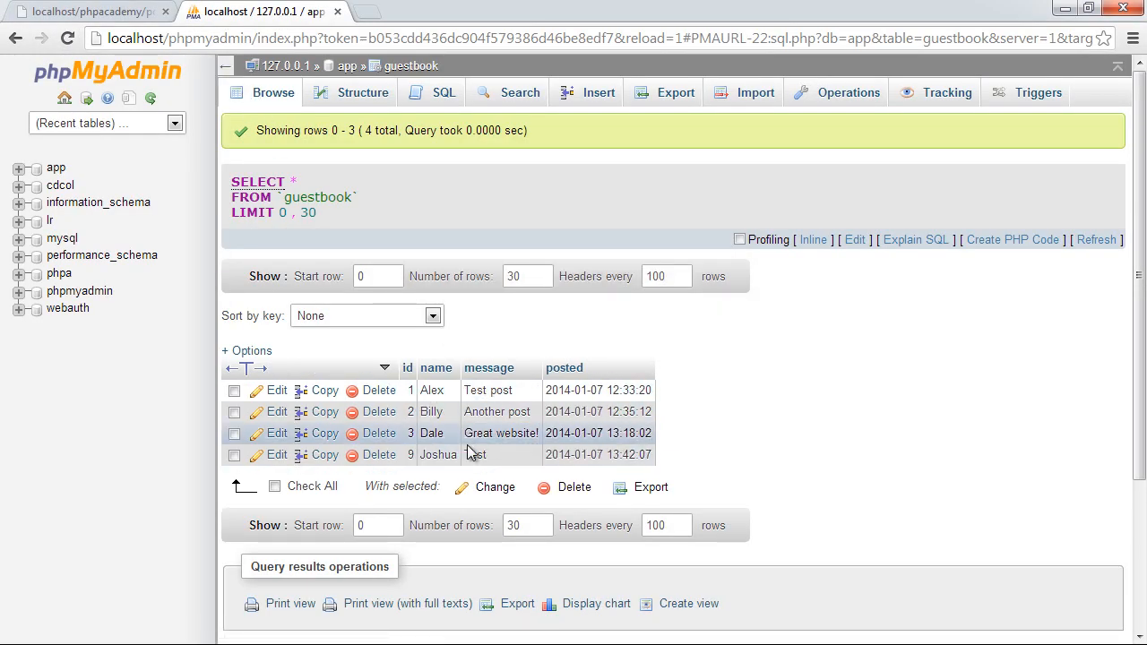
pyautogui.moveTo(507, 454)
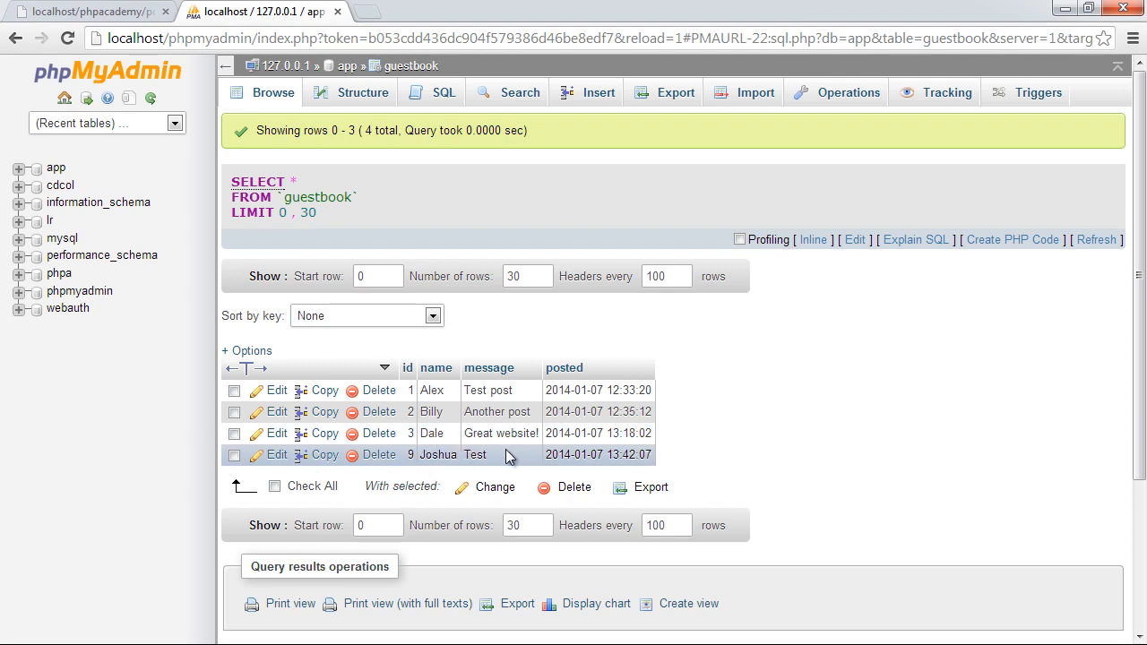
# Delete the Joshua row with id 9 from guestbook, confirm it, and save index.php
pyautogui.click(379, 454)
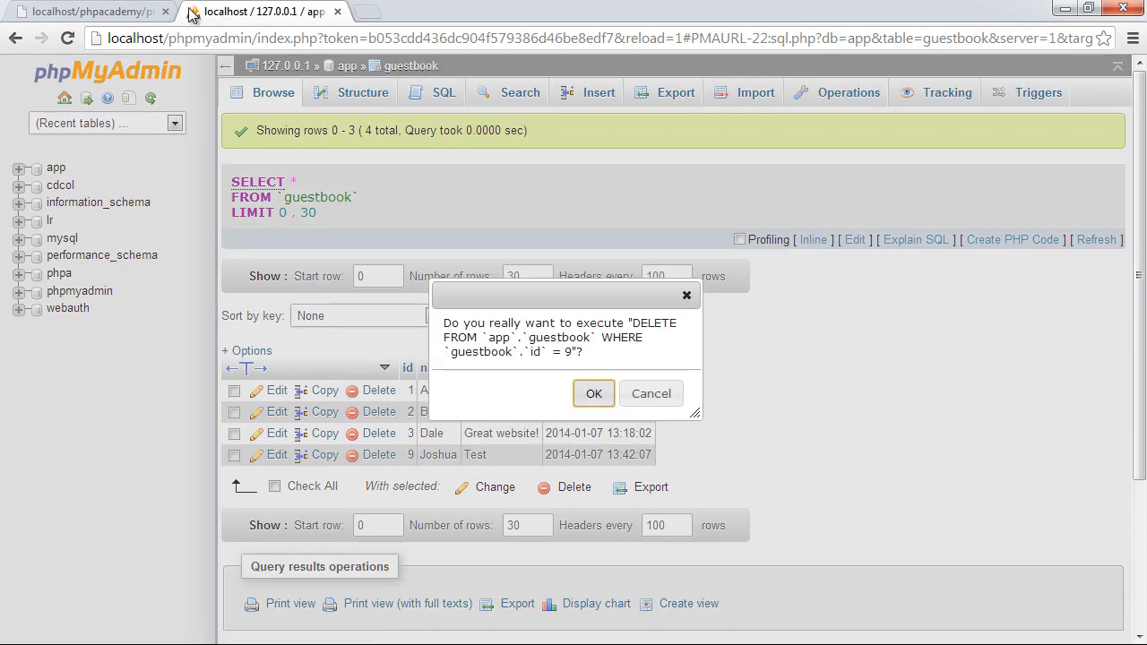
pyautogui.click(593, 393)
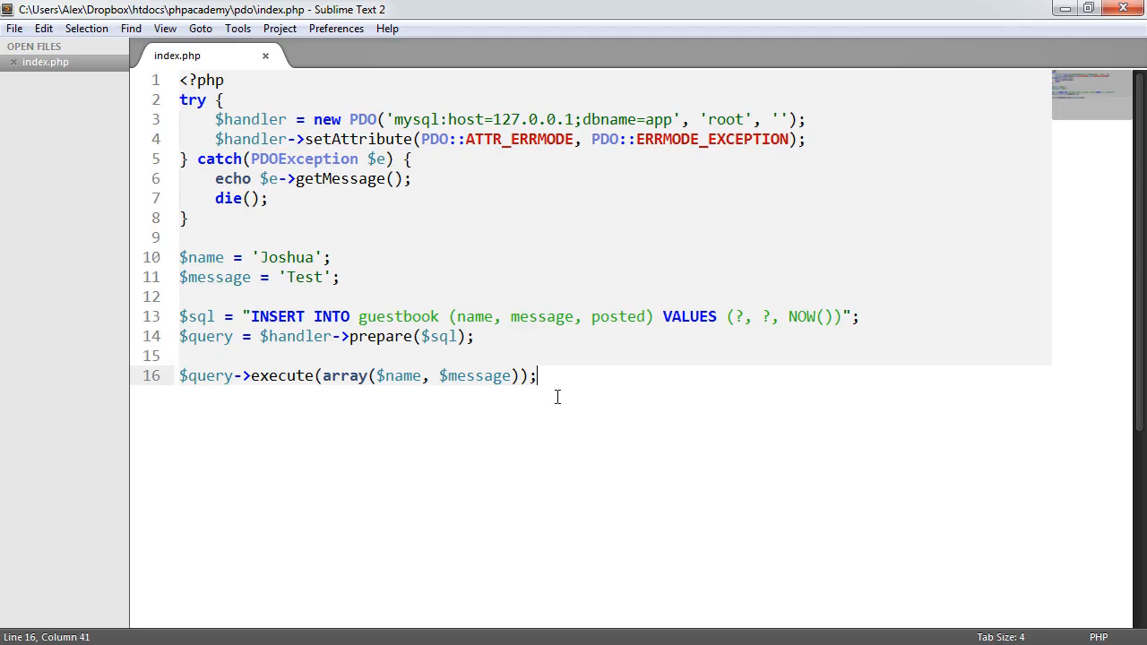
pyautogui.press('ctrl+s')
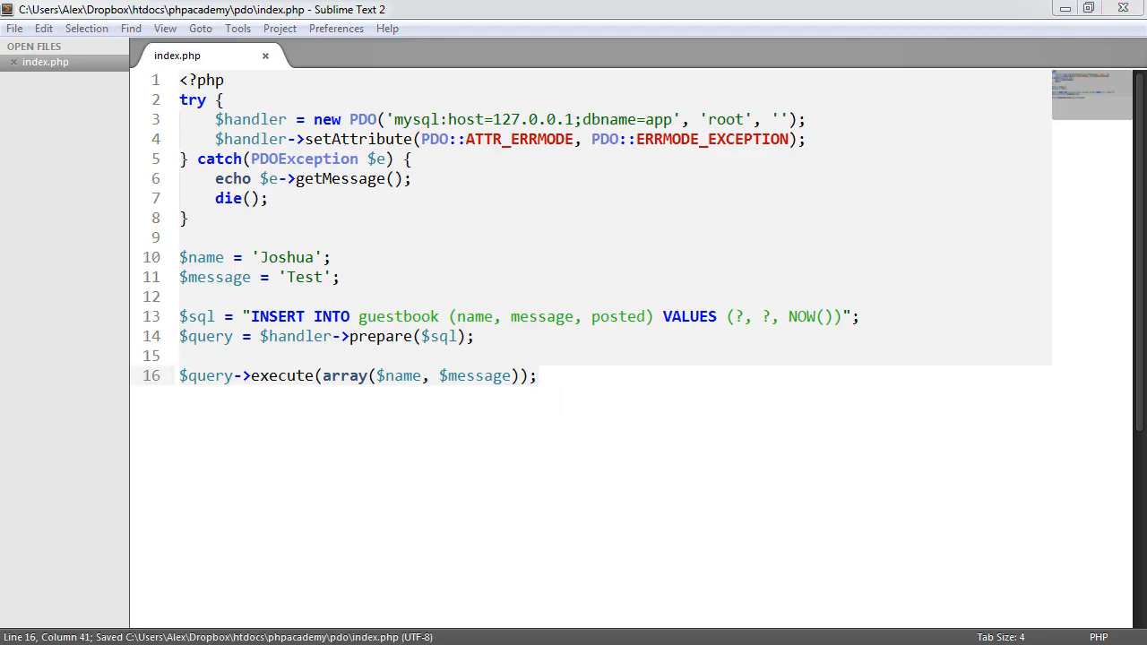